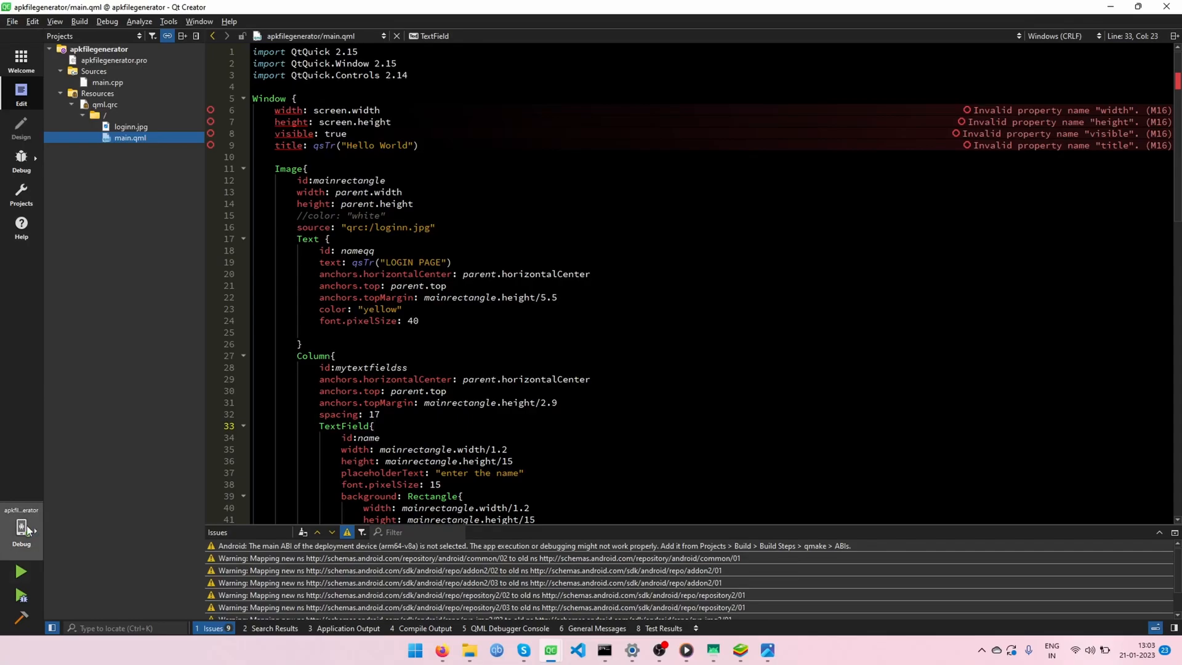
Review the Android Qt 5.15.2 Clang Multi-Abi kit set to Debug for the moto g82 5G.
click(20, 527)
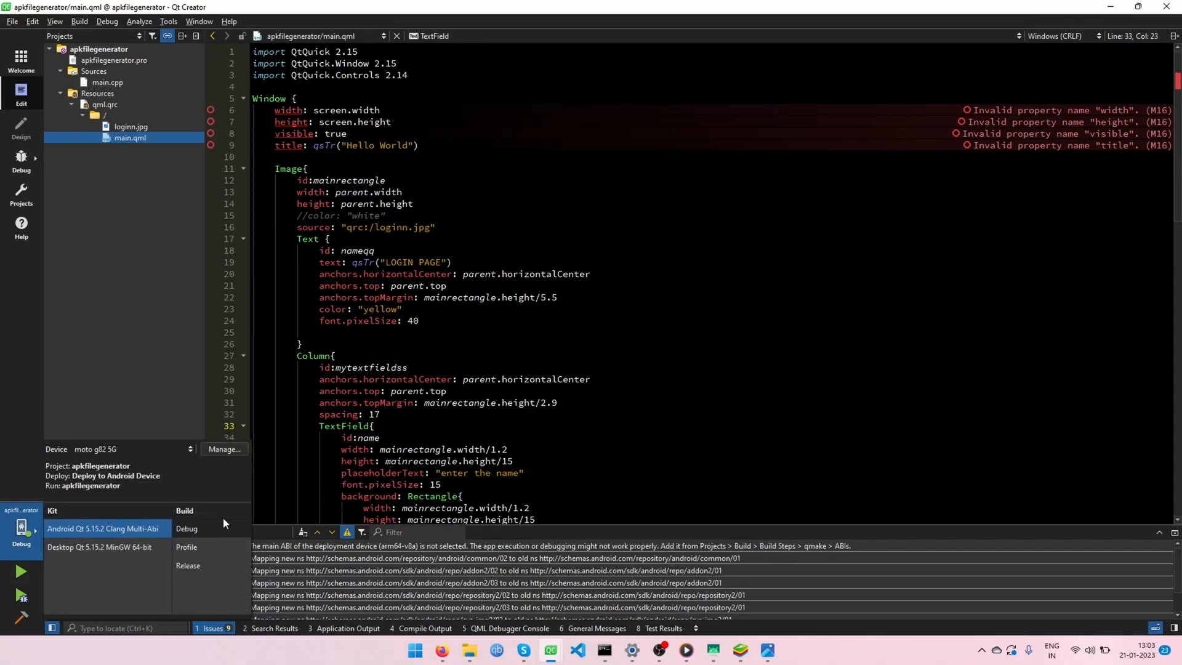
mouse_move(390, 480)
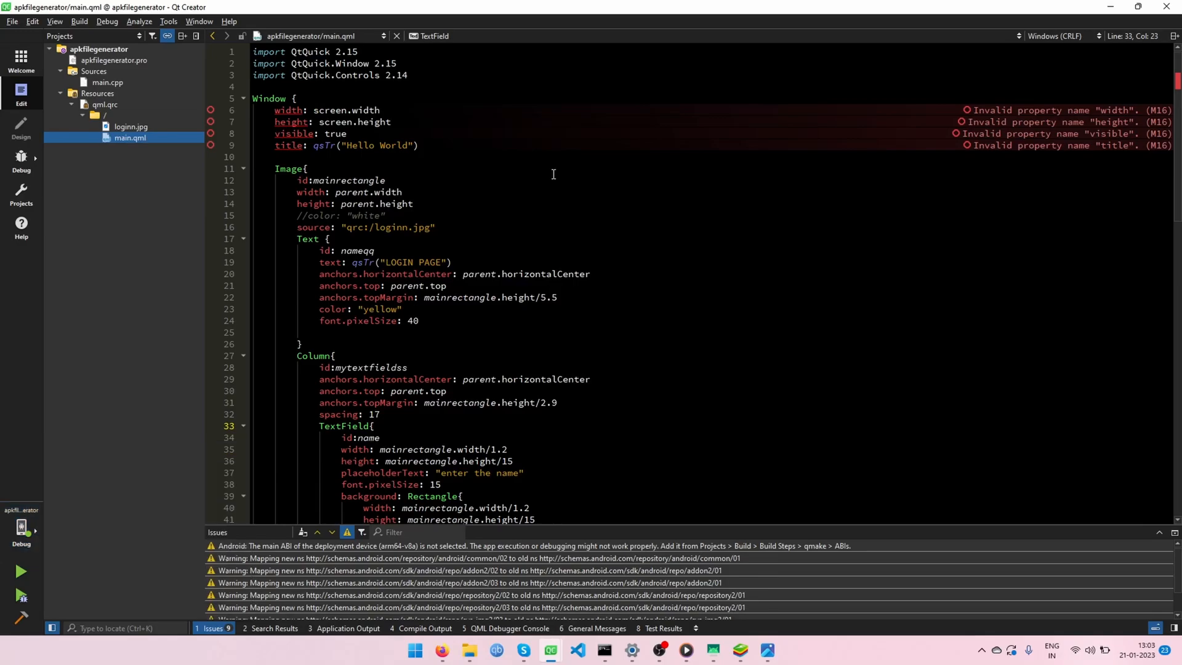
scroll(down, 3)
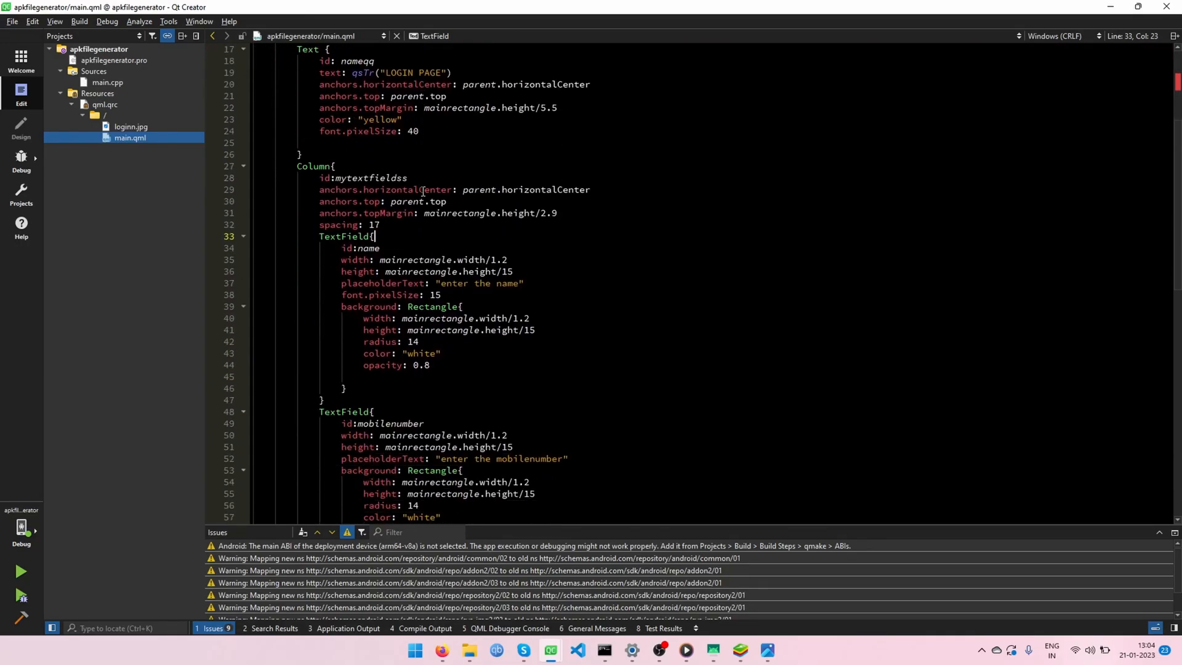
scroll(down, 3)
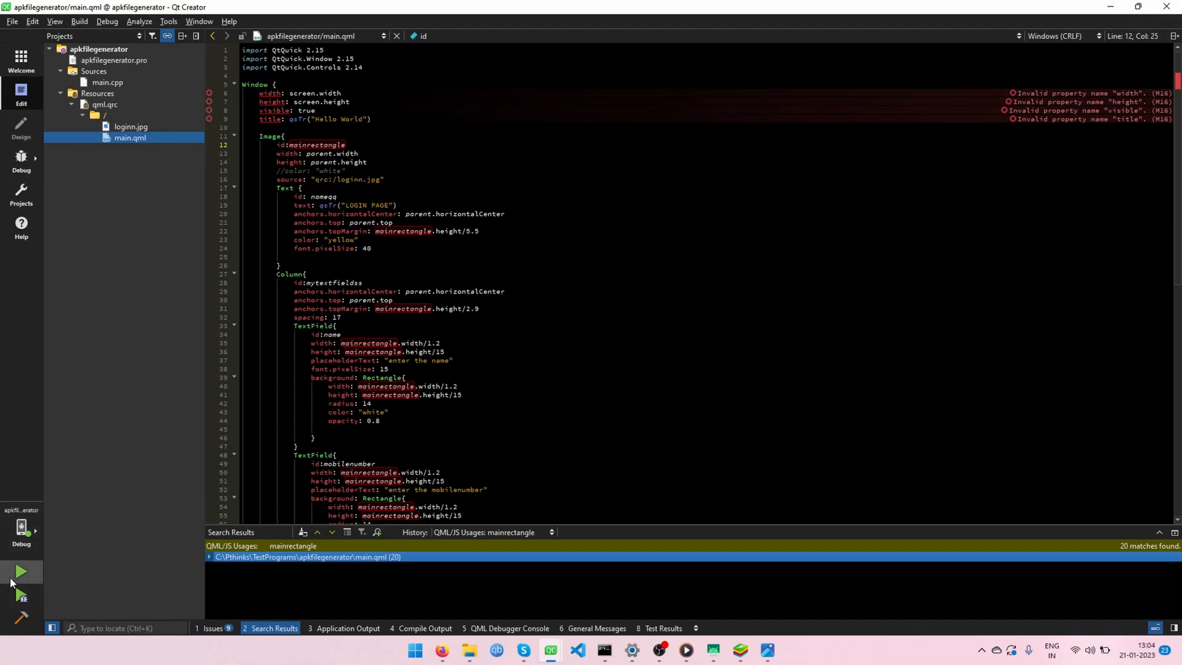
Run apkfilegenerator on the Android phone and dismiss the OneDrive deleted-files reminder.
click(21, 572)
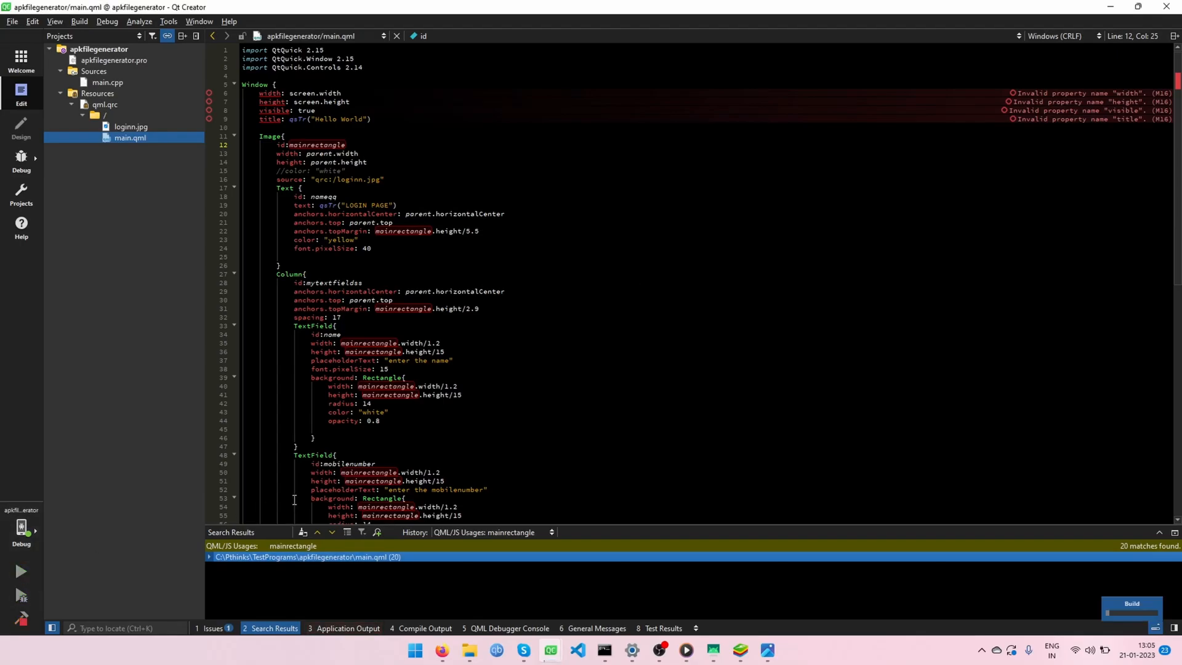
mouse_move(479, 445)
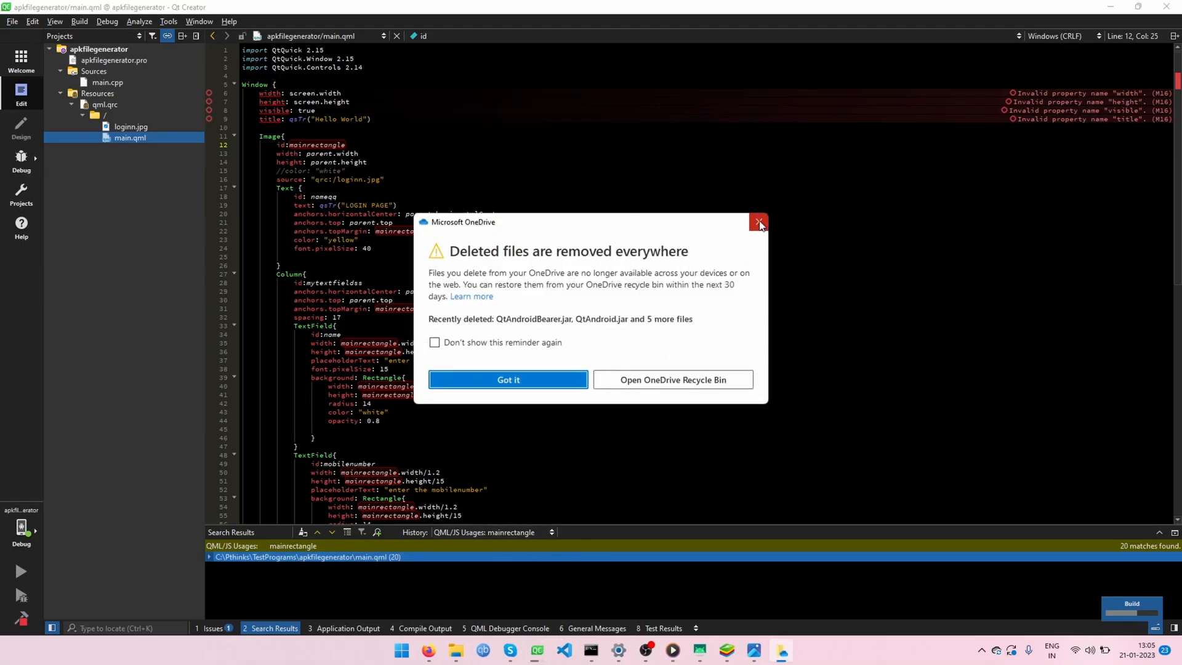
click(760, 222)
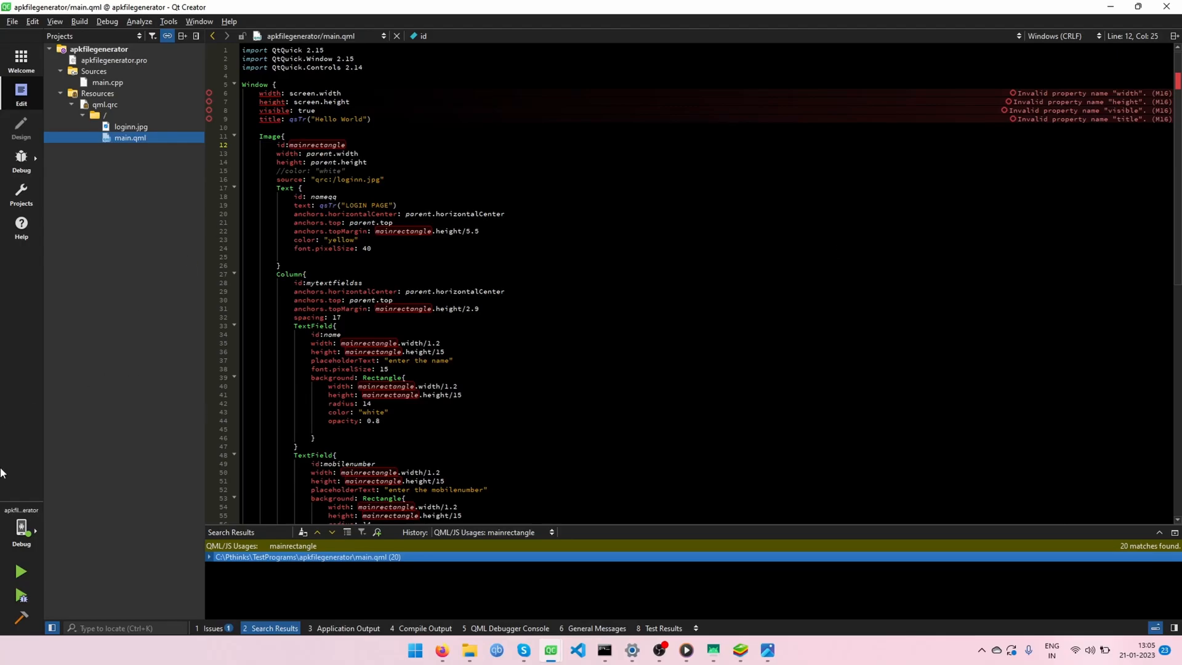
Deploy the app so the LOGIN PAGE with name, mobile number and place fields shows on the phone.
click(21, 573)
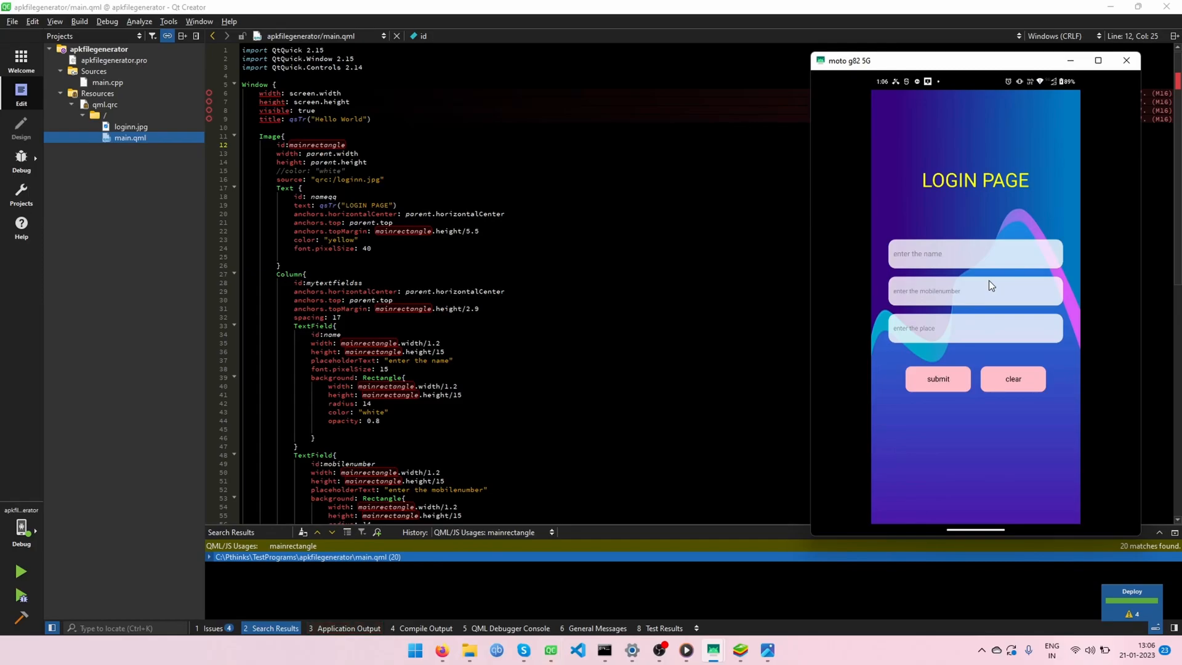
mouse_move(902, 306)
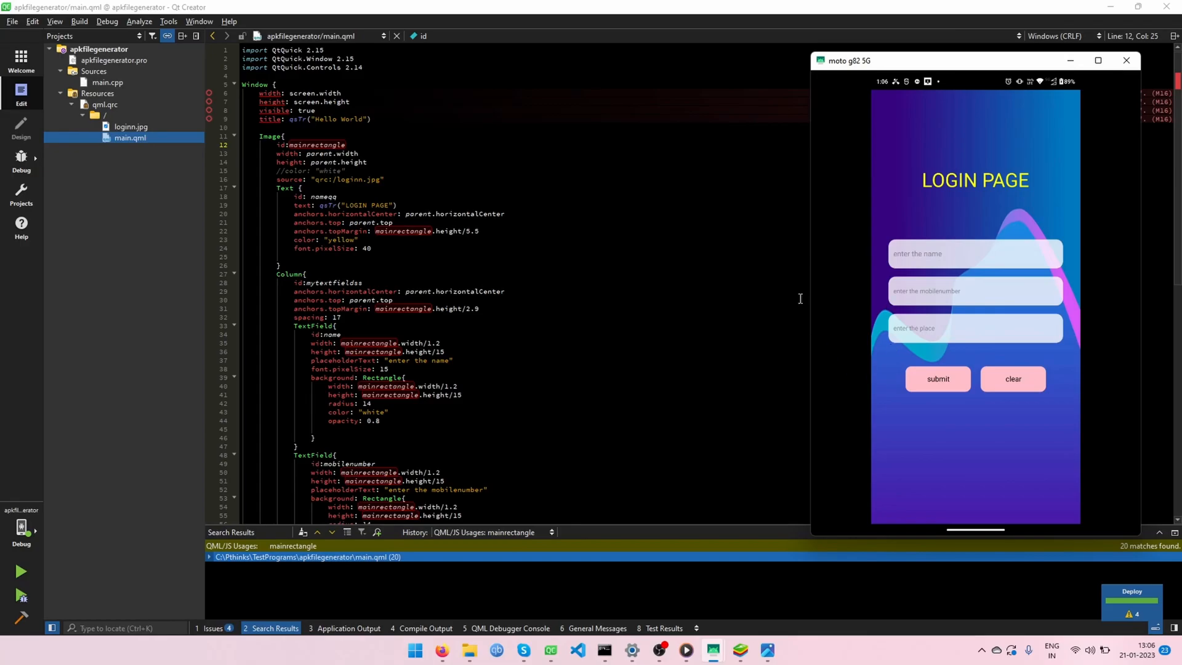
mouse_move(923, 257)
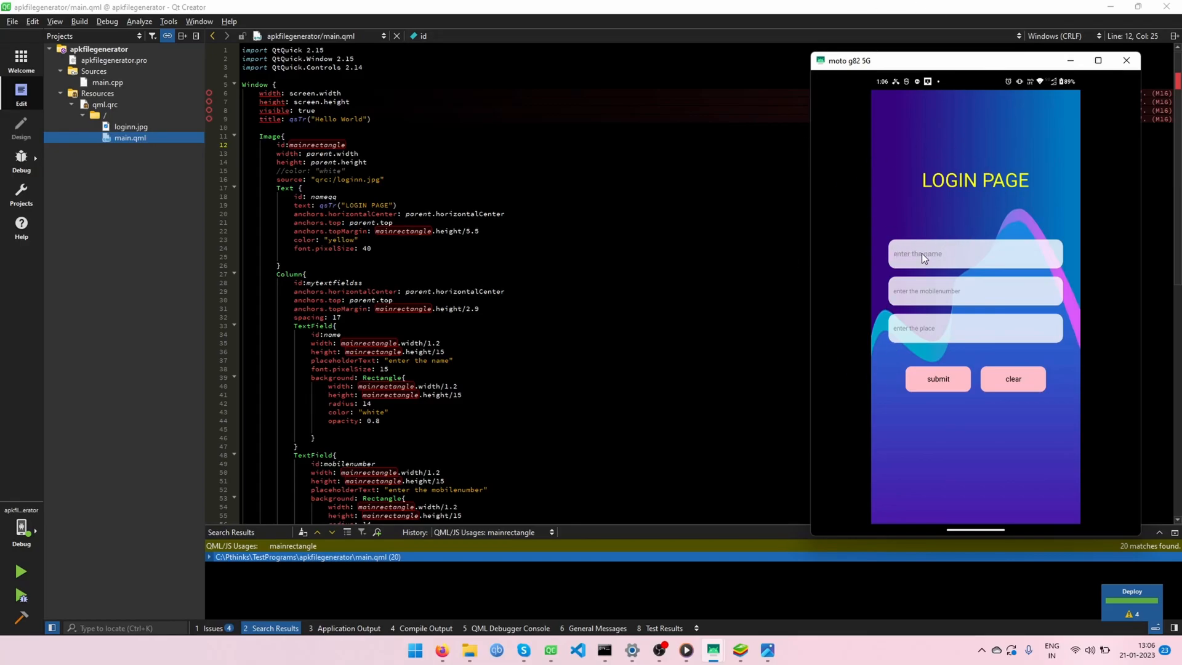
mouse_move(968, 261)
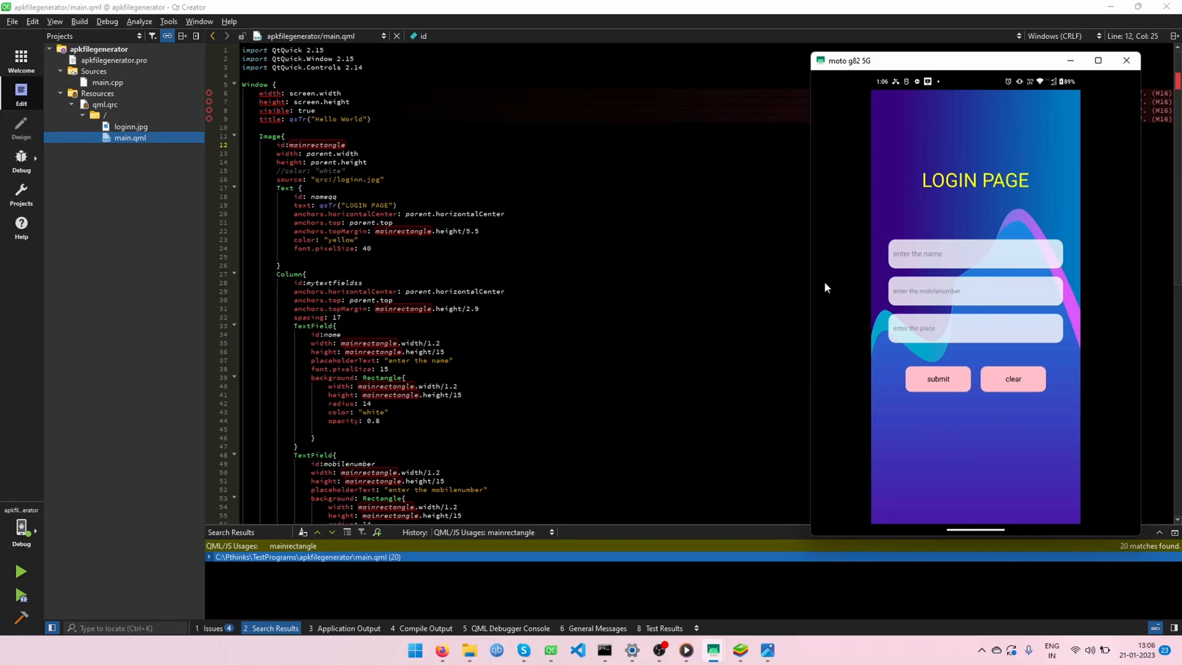
mouse_move(874, 360)
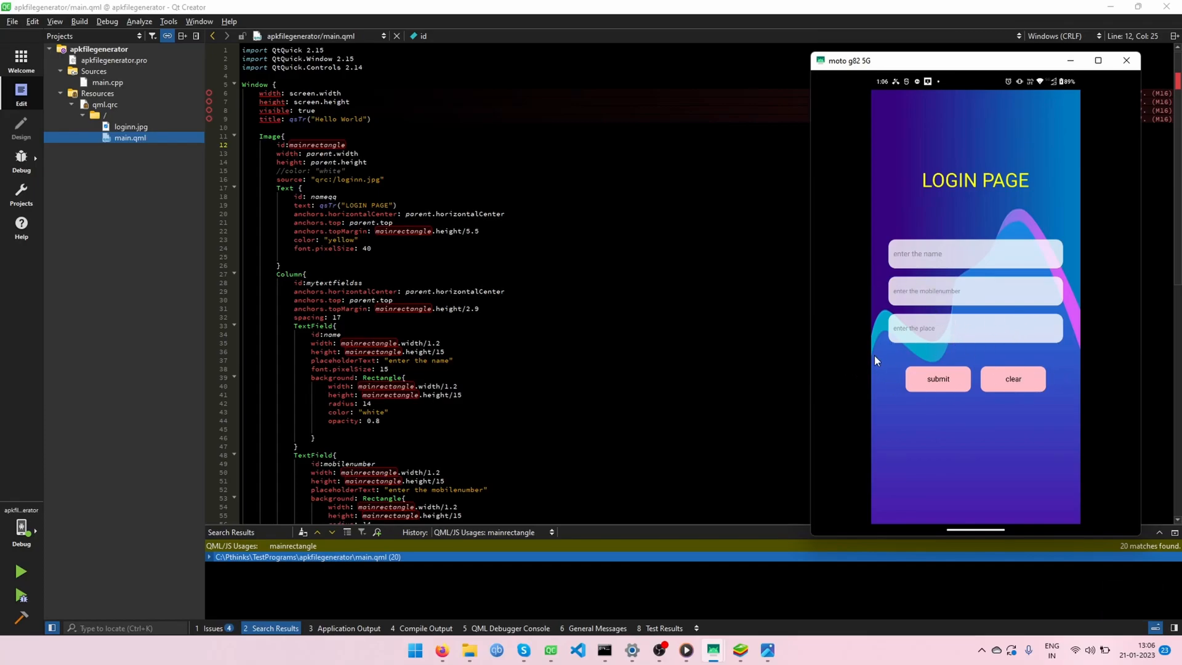
mouse_move(855, 211)
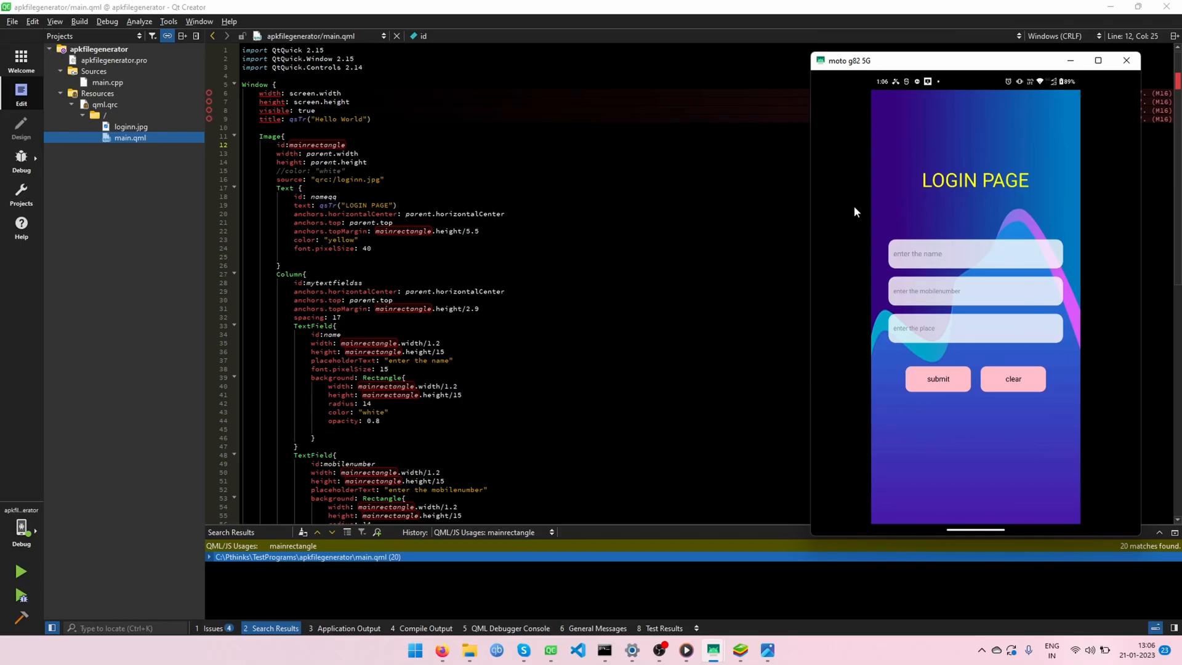
mouse_move(965, 176)
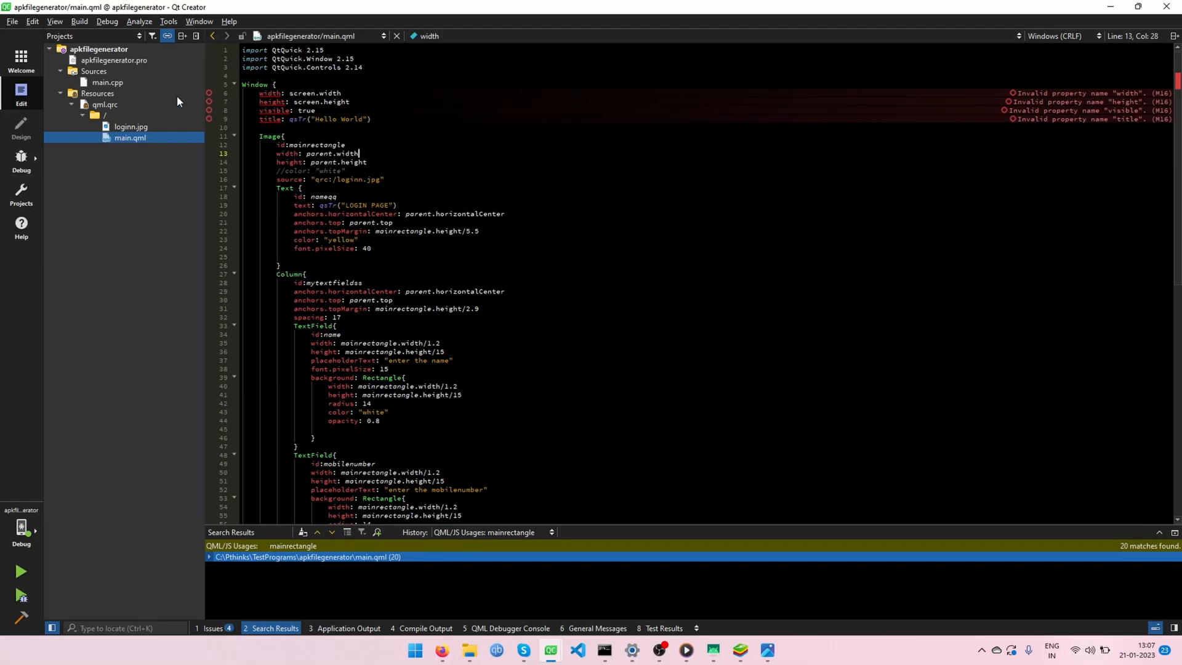
mouse_move(17, 140)
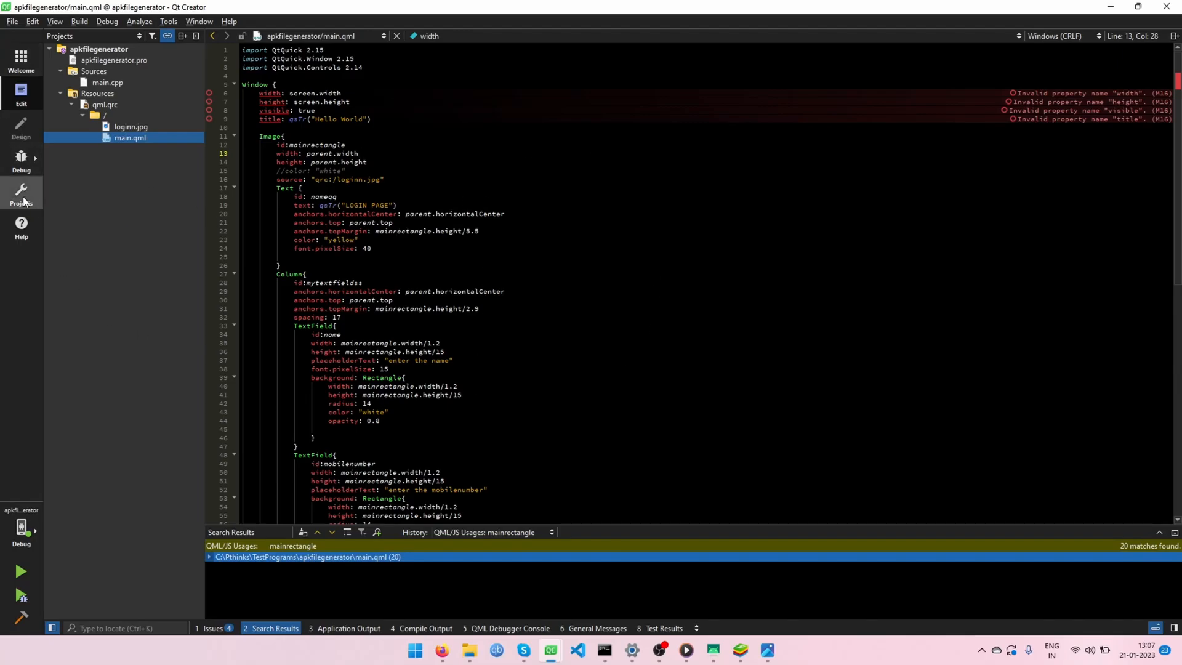
Show the Projects build settings for the Android Clang Multi-Abi kit with its build directory.
click(21, 194)
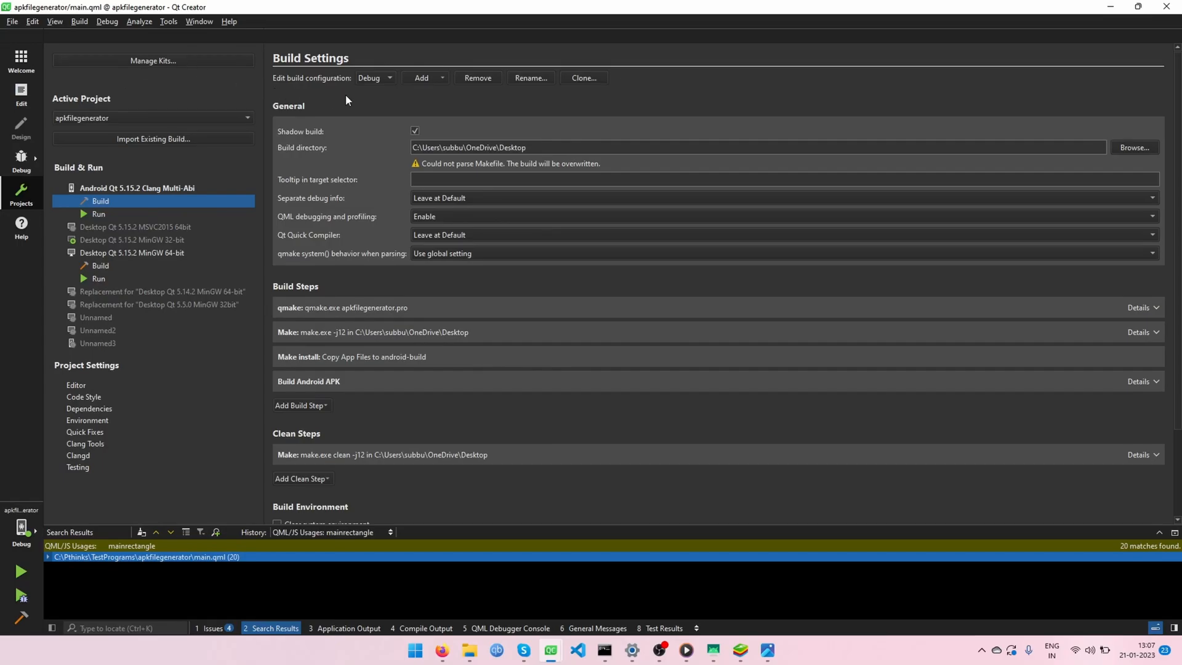
mouse_move(352, 68)
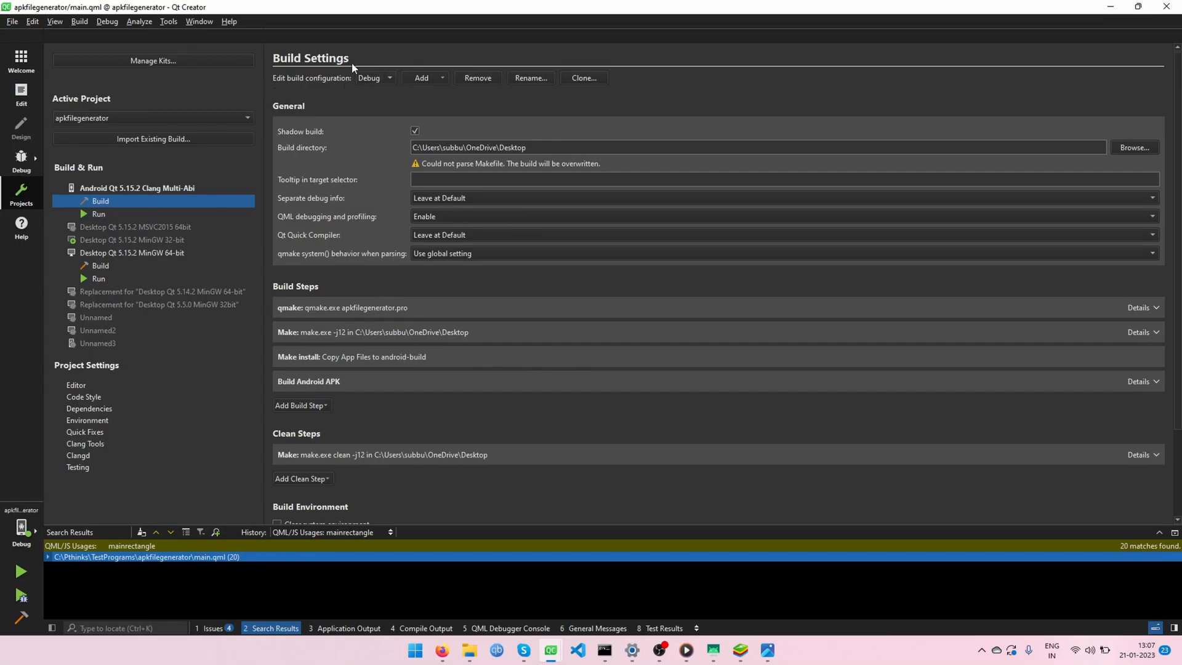
mouse_move(285, 150)
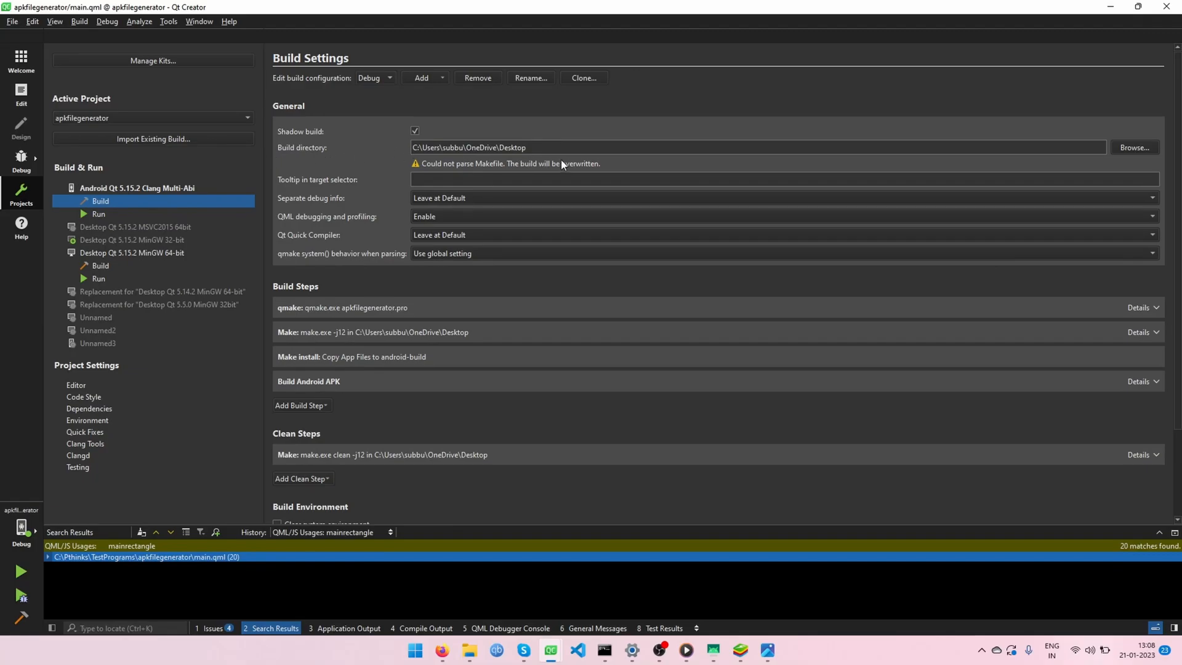
mouse_move(508, 146)
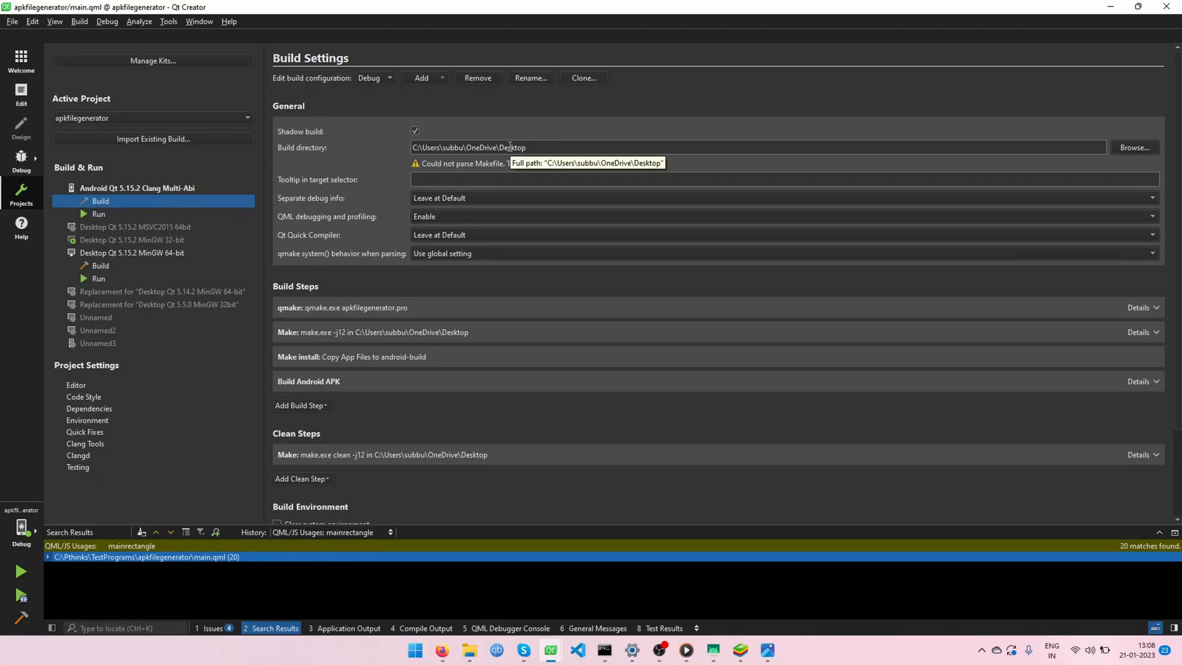
mouse_move(602, 176)
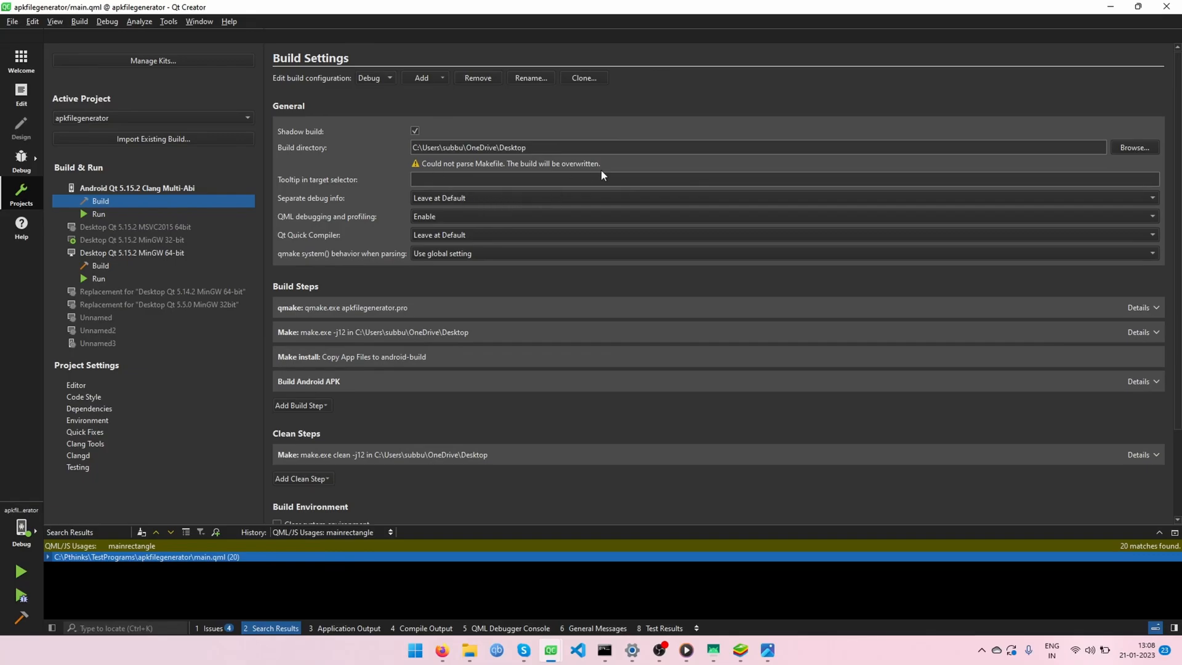
mouse_move(377, 157)
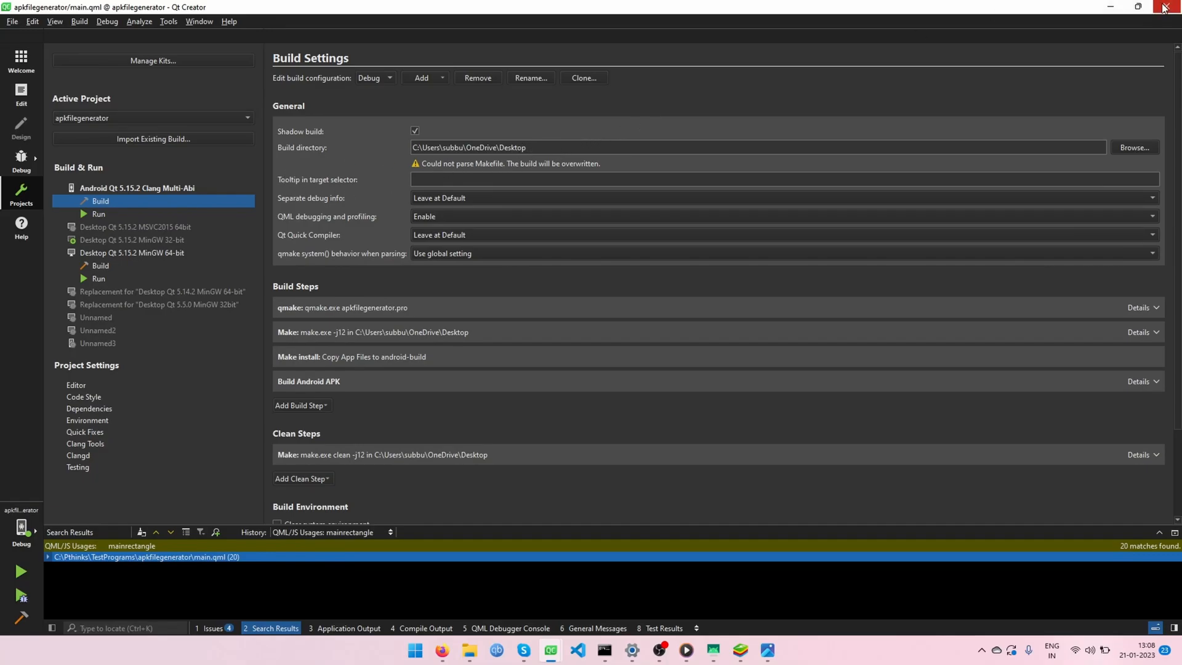
Close Qt Creator and show the desktop's android-build folder in a maximized Explorer window.
click(1167, 7)
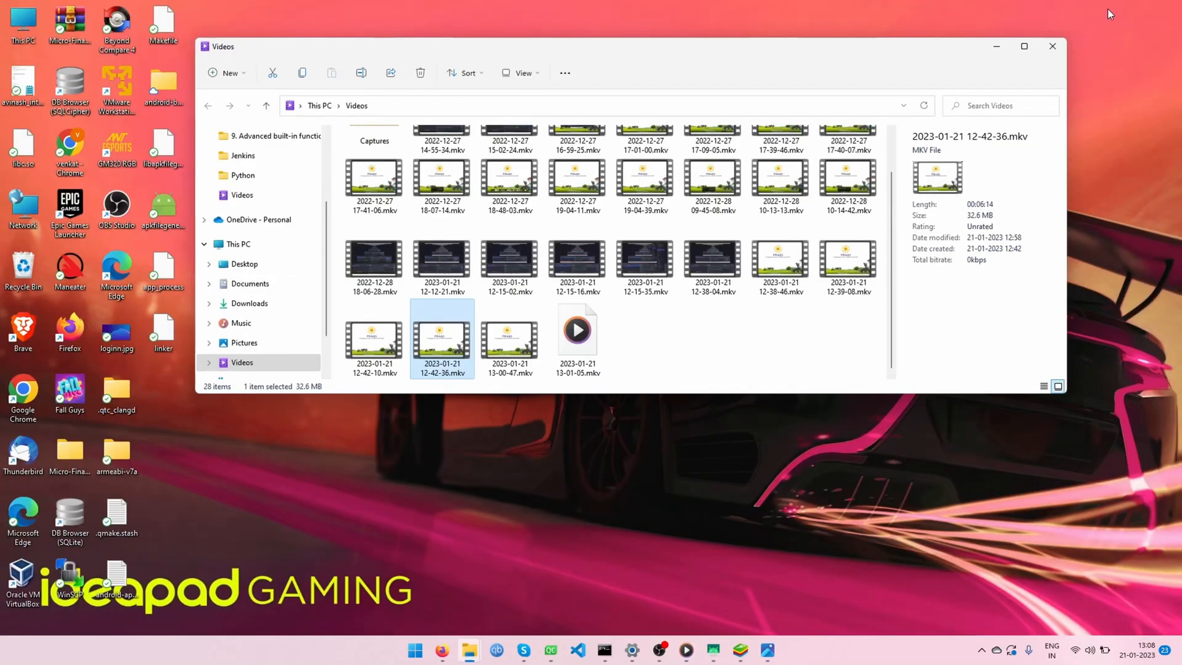
click(1051, 45)
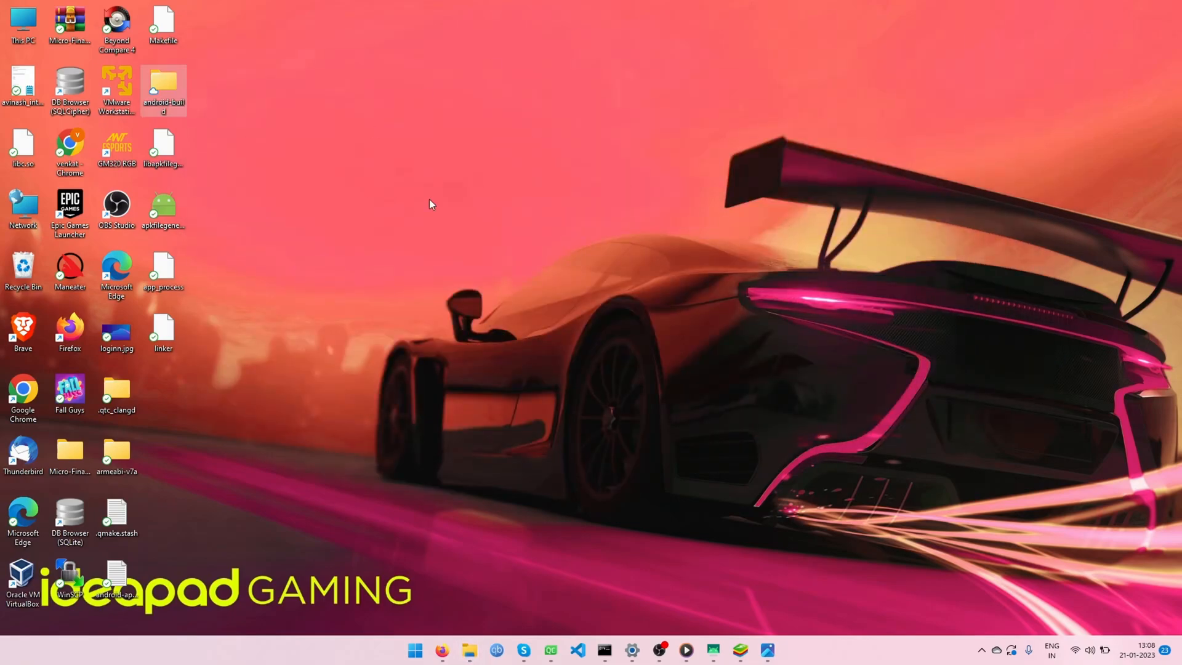
mouse_move(164, 89)
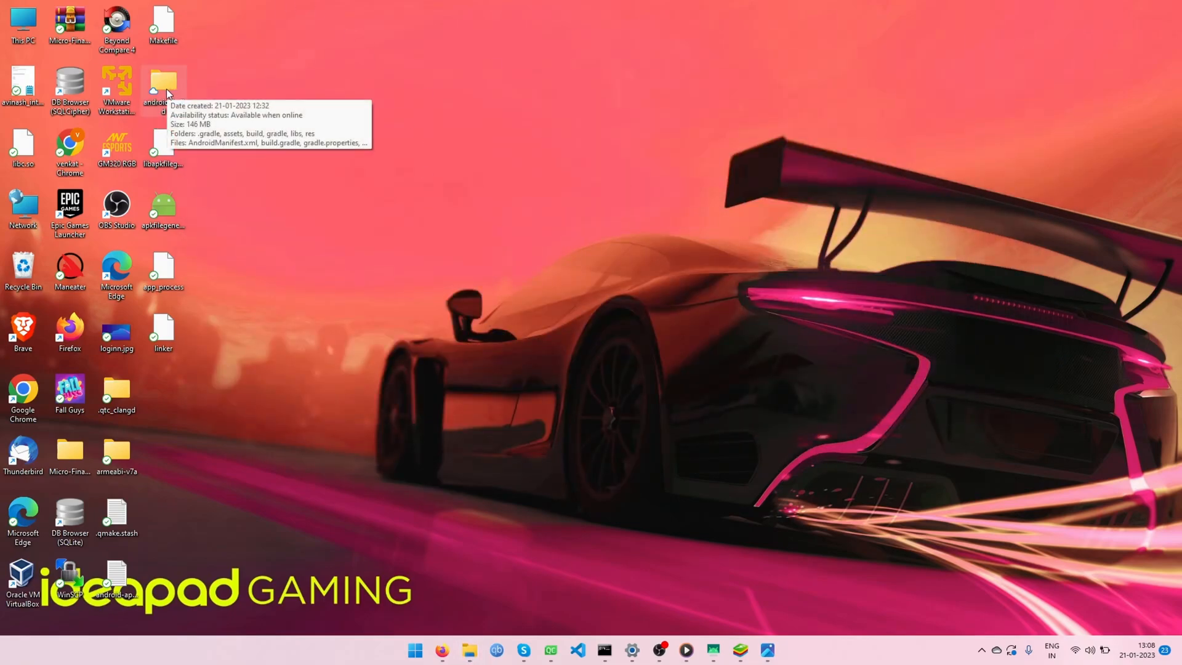
double_click(163, 85)
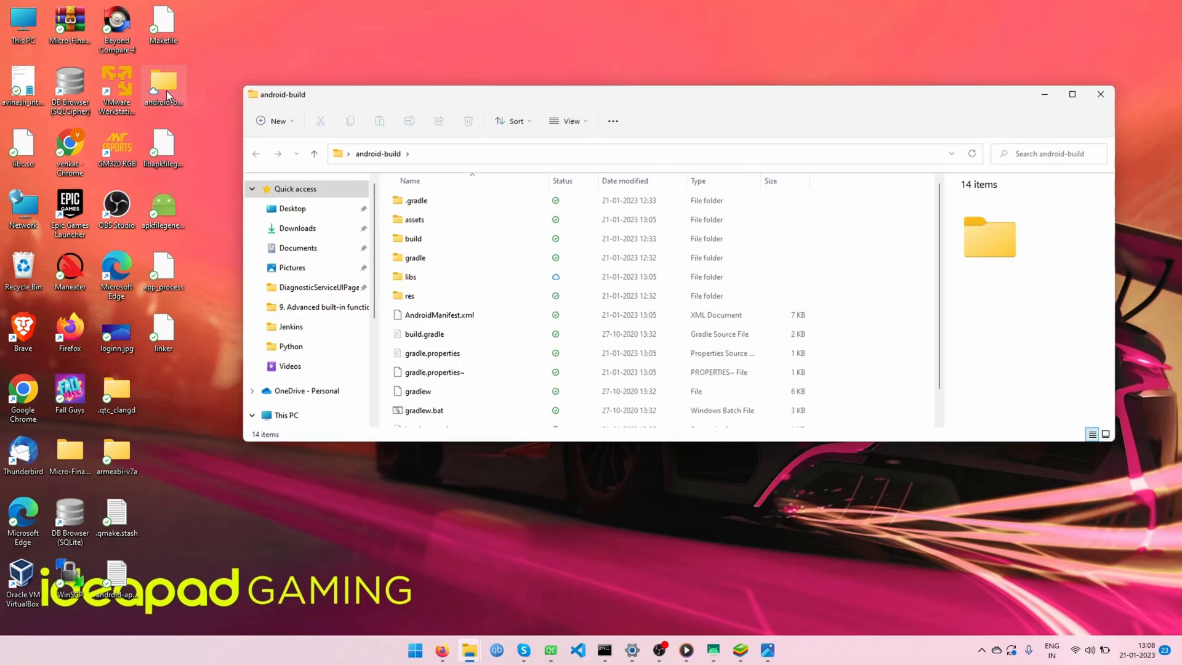
click(1072, 94)
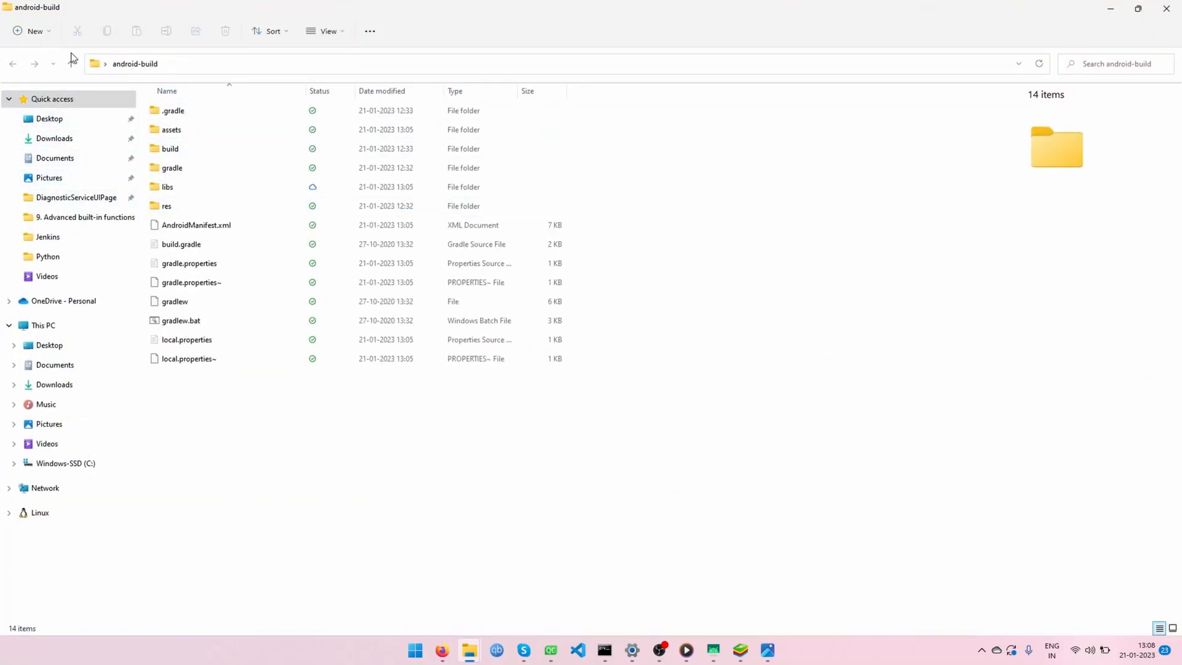
Go into the build folder listing generated, intermediates, outputs and tmp.
click(170, 149)
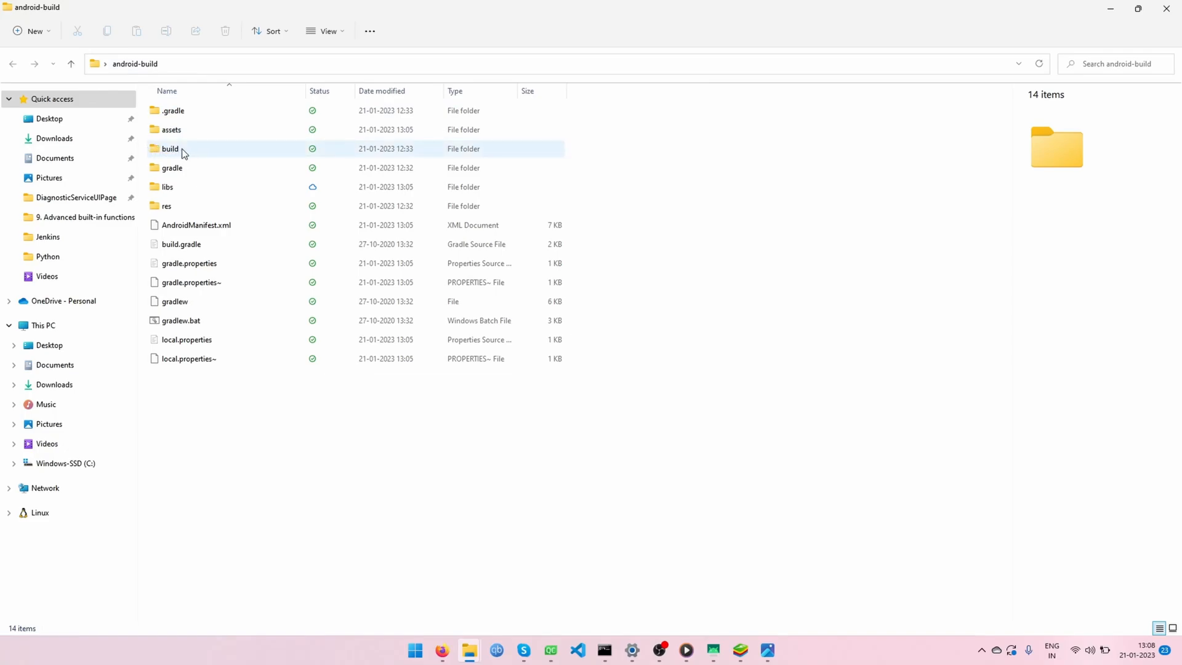
mouse_move(170, 149)
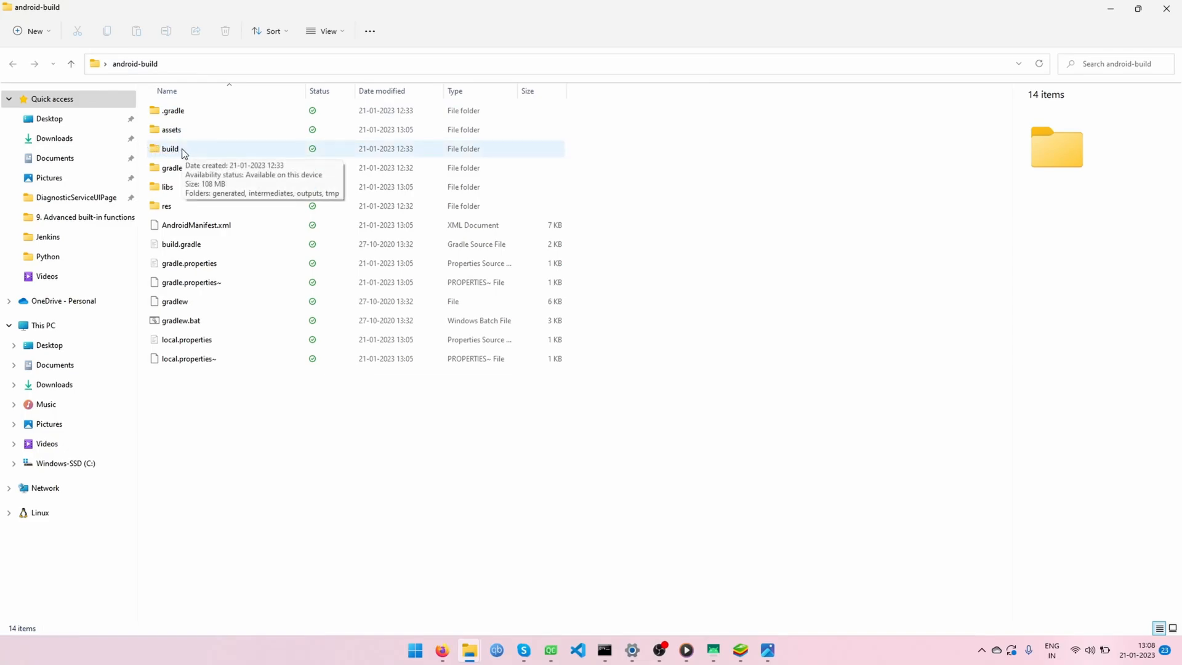
double_click(170, 149)
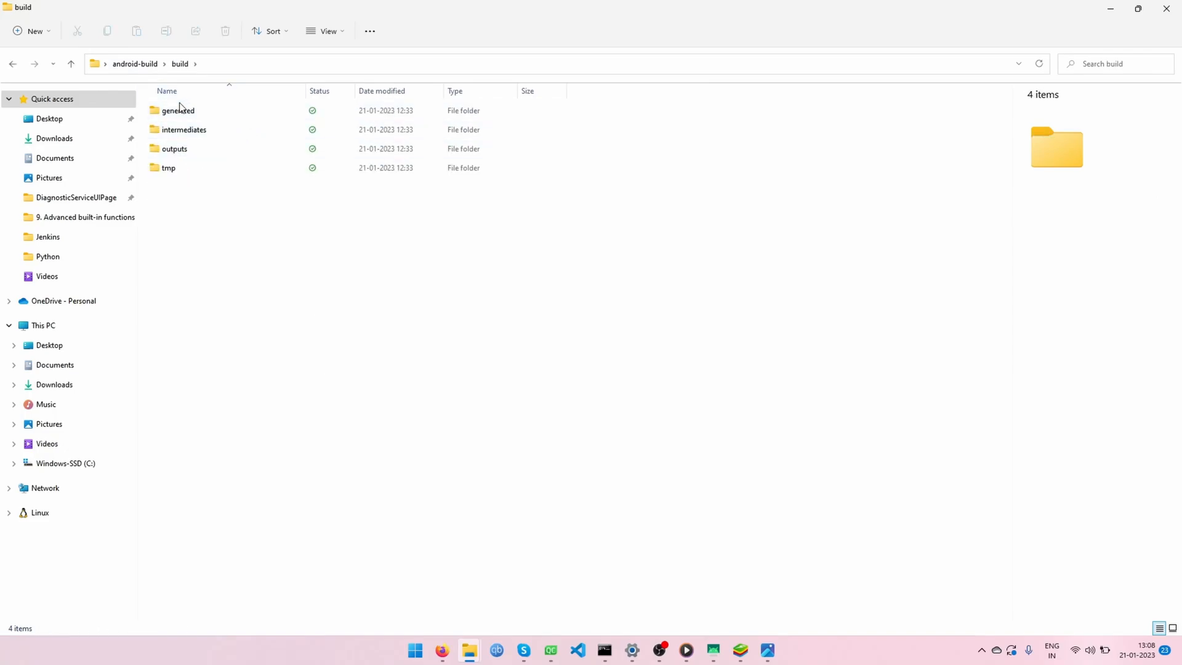
Look into the outputs folder, then return to android-build.
double_click(174, 149)
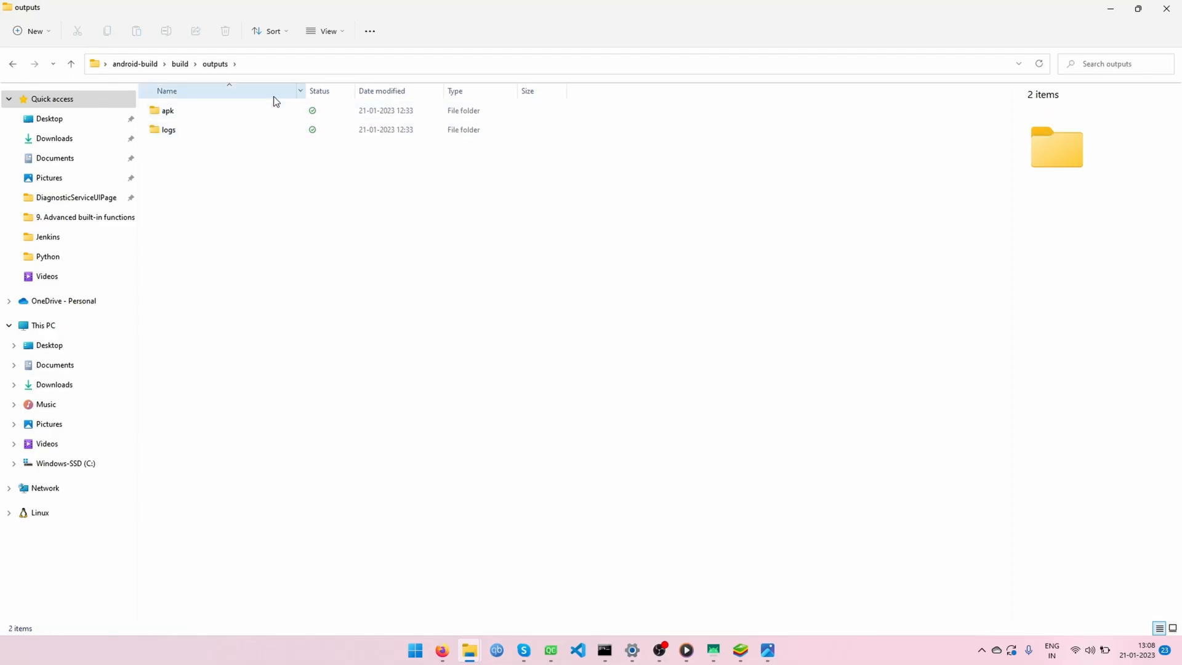
click(168, 110)
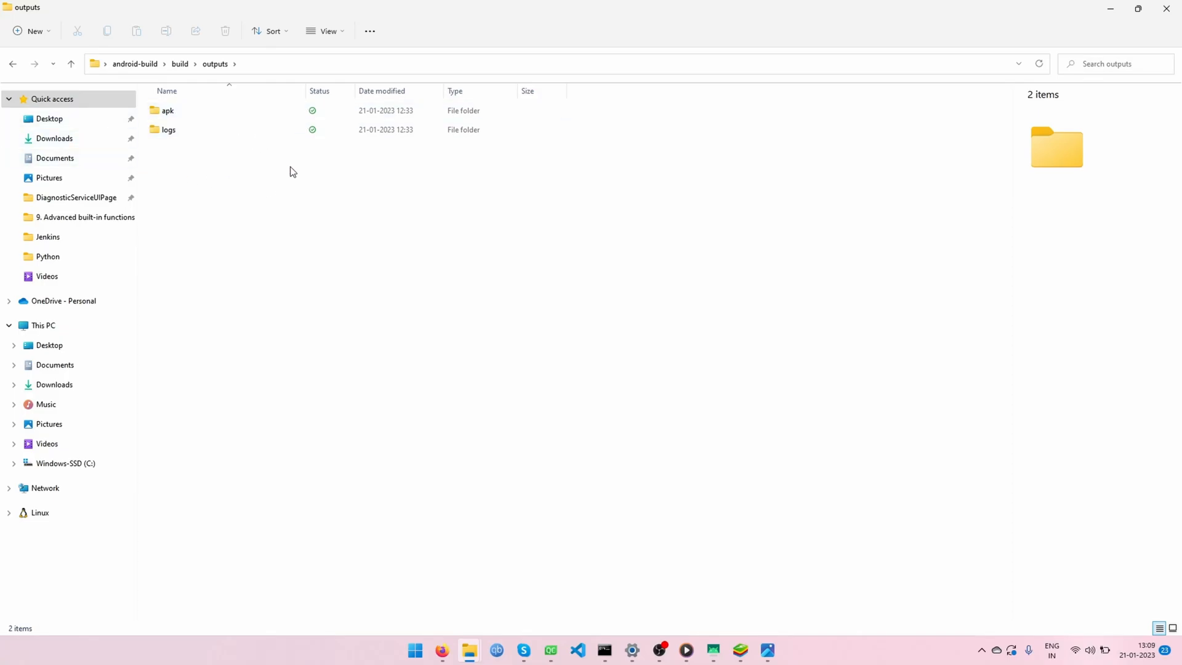
mouse_move(81, 136)
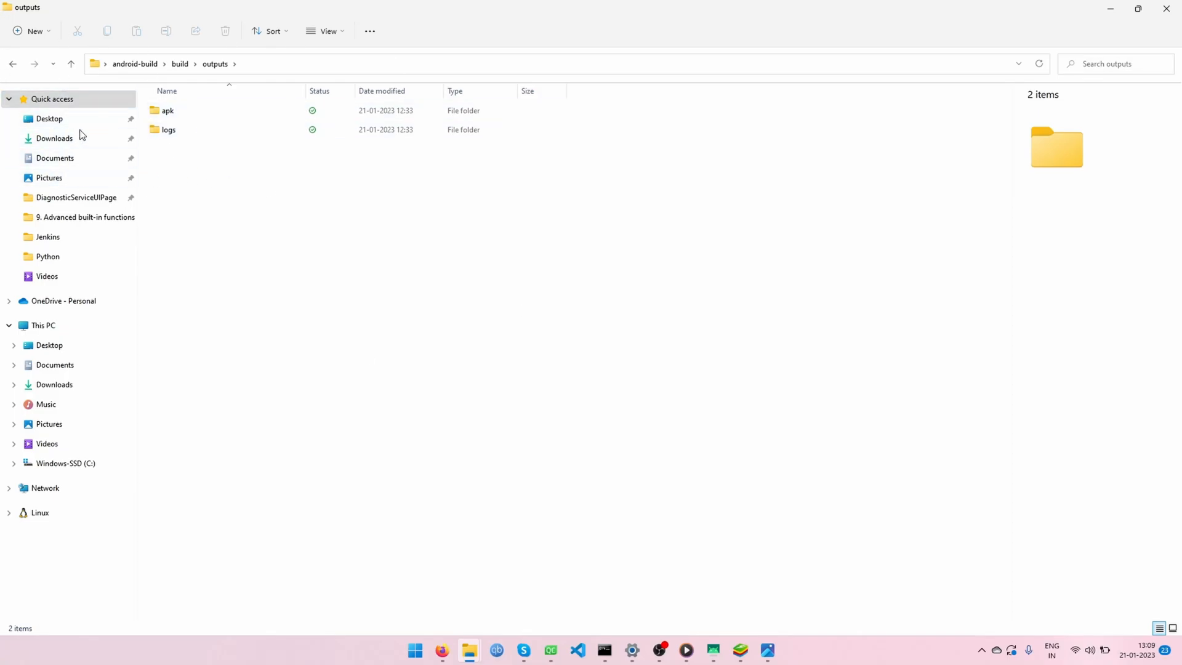
click(71, 63)
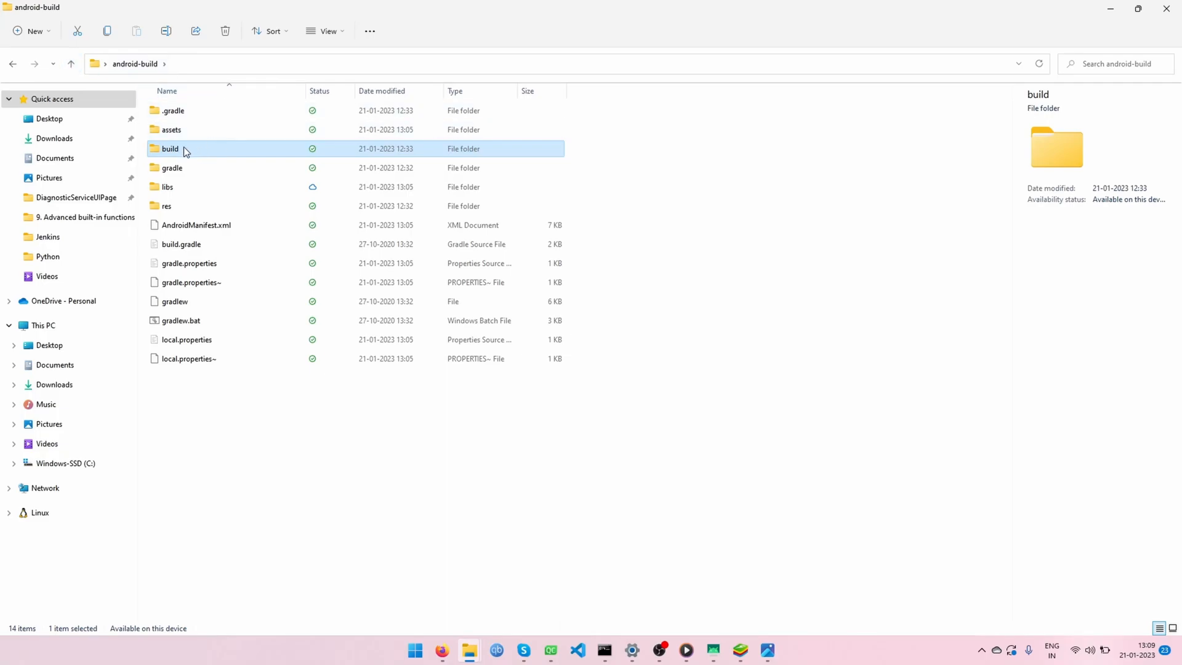
Navigate build › outputs › apk to reach the folder holding the single debug subfolder.
double_click(170, 149)
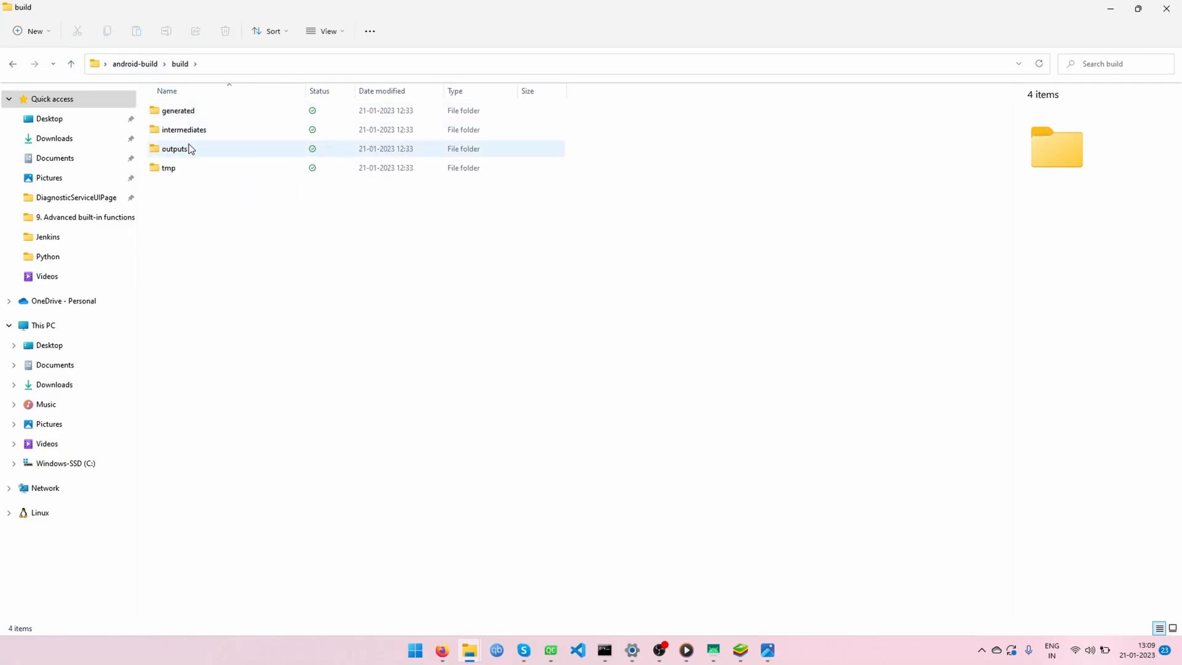
double_click(174, 149)
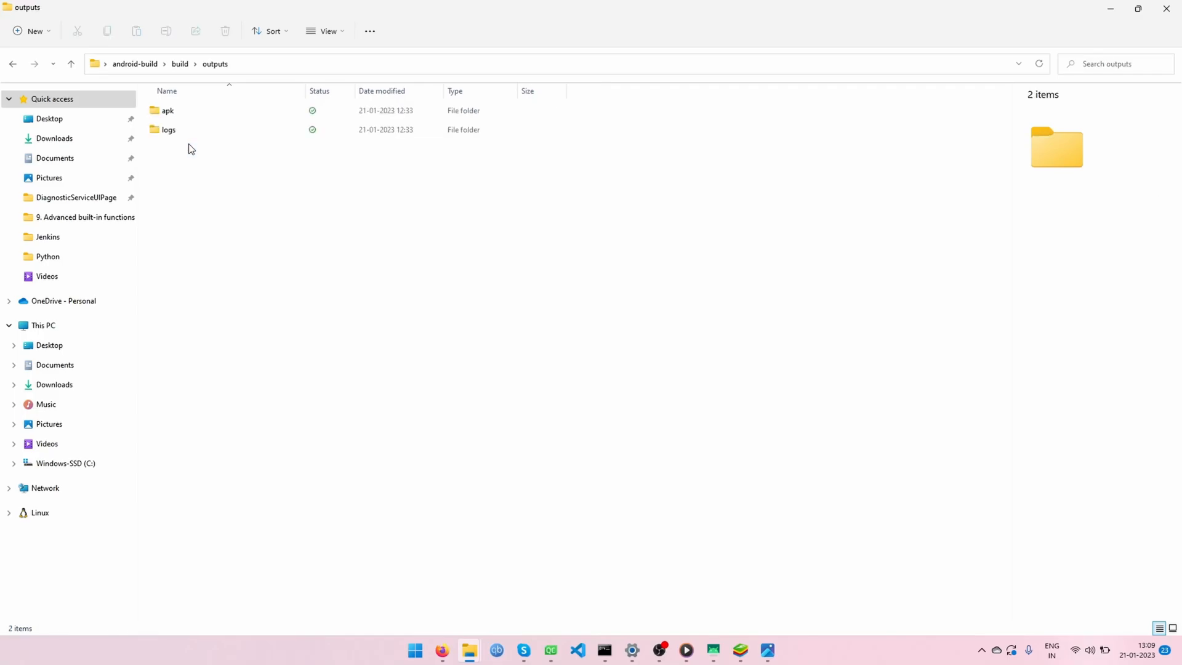
mouse_move(189, 113)
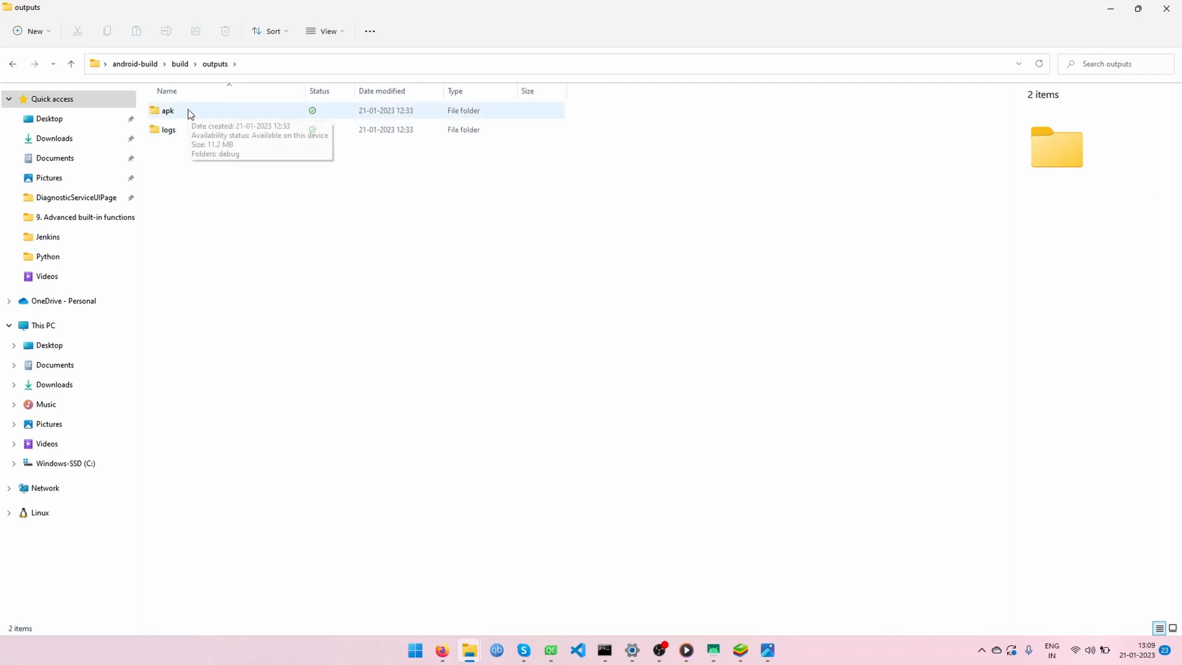
double_click(168, 110)
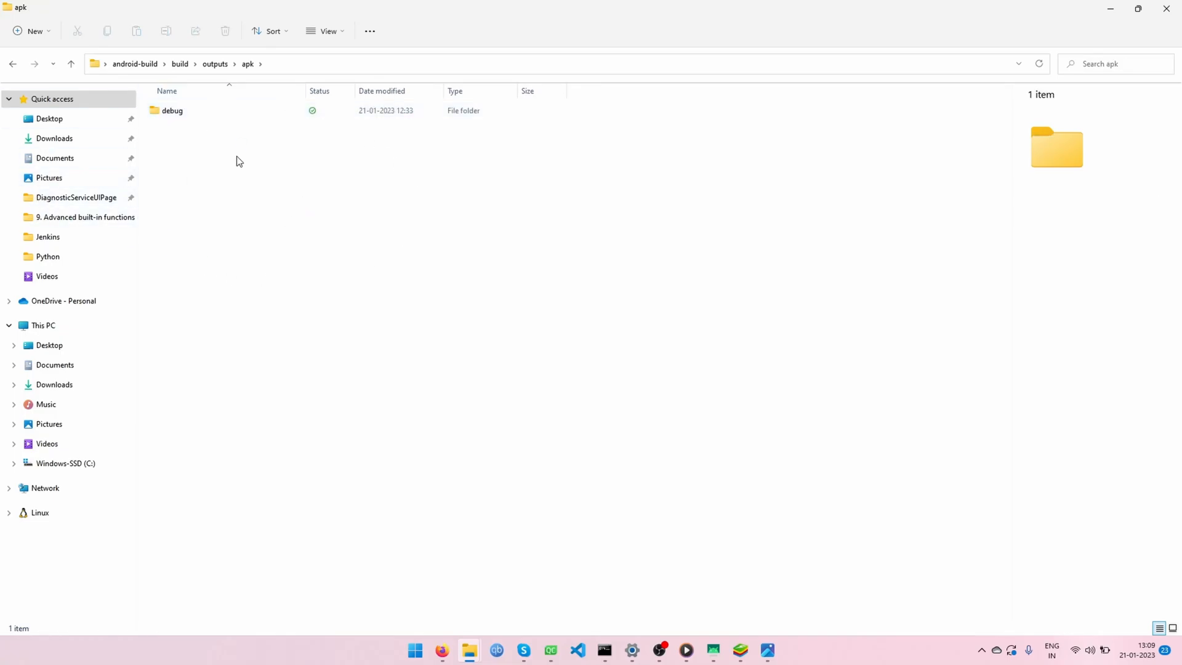
mouse_move(489, 219)
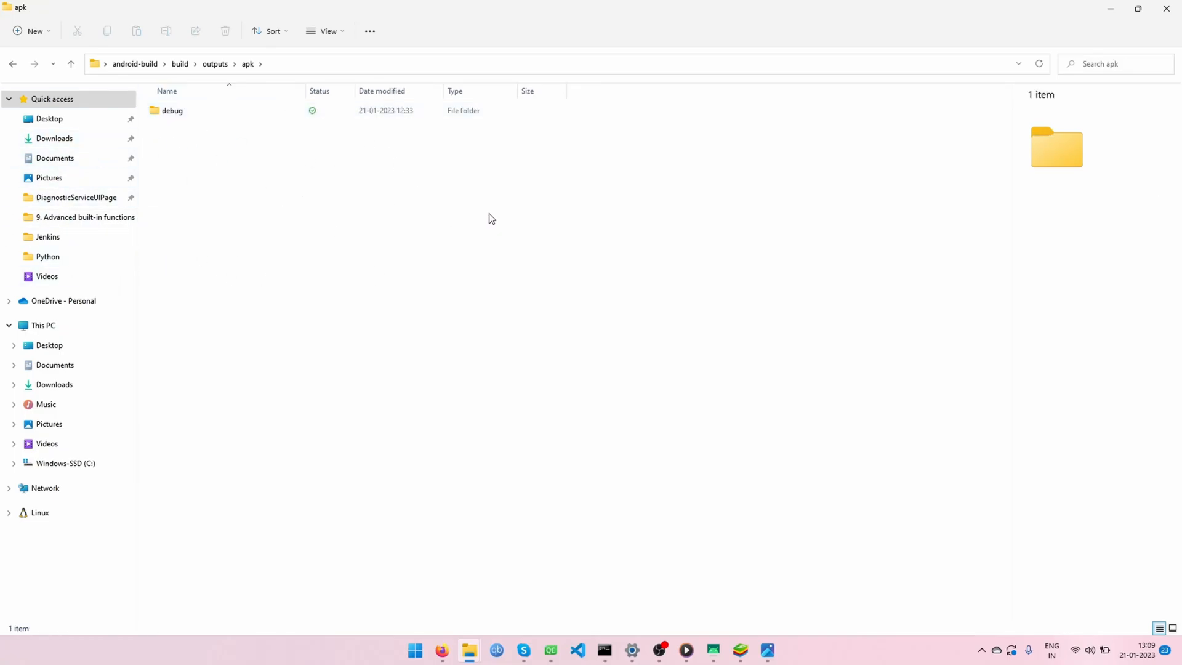
mouse_move(357, 246)
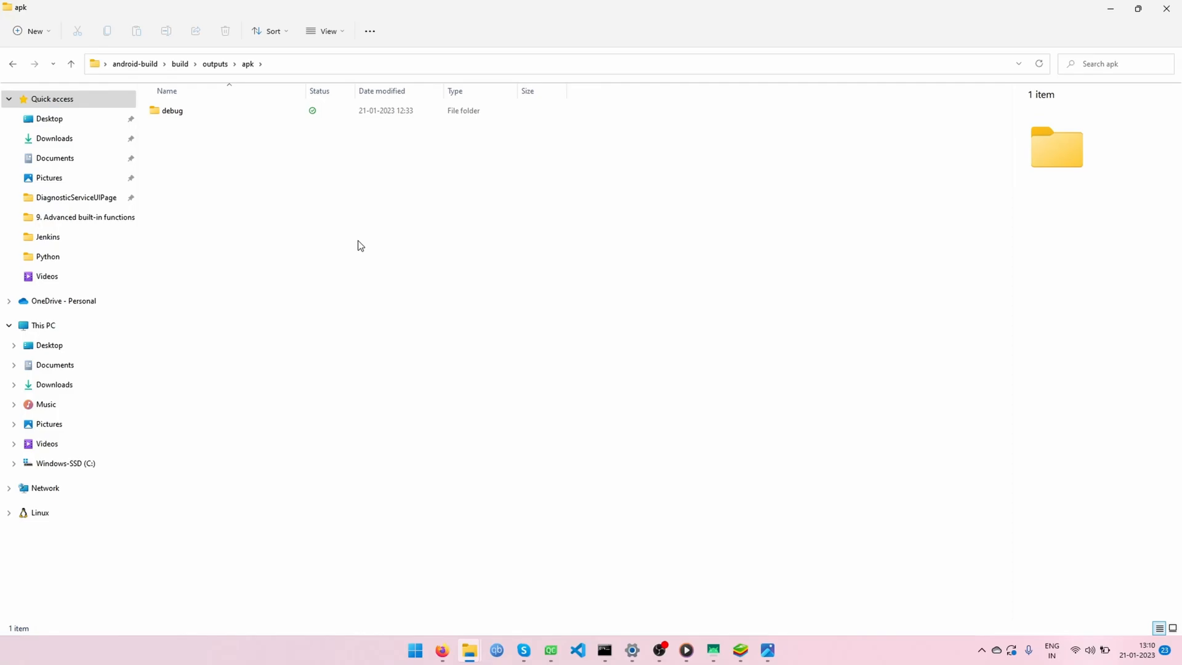
Show the debug folder contents: android-build-debug.apk (11,492 KB) and output.json.
click(172, 110)
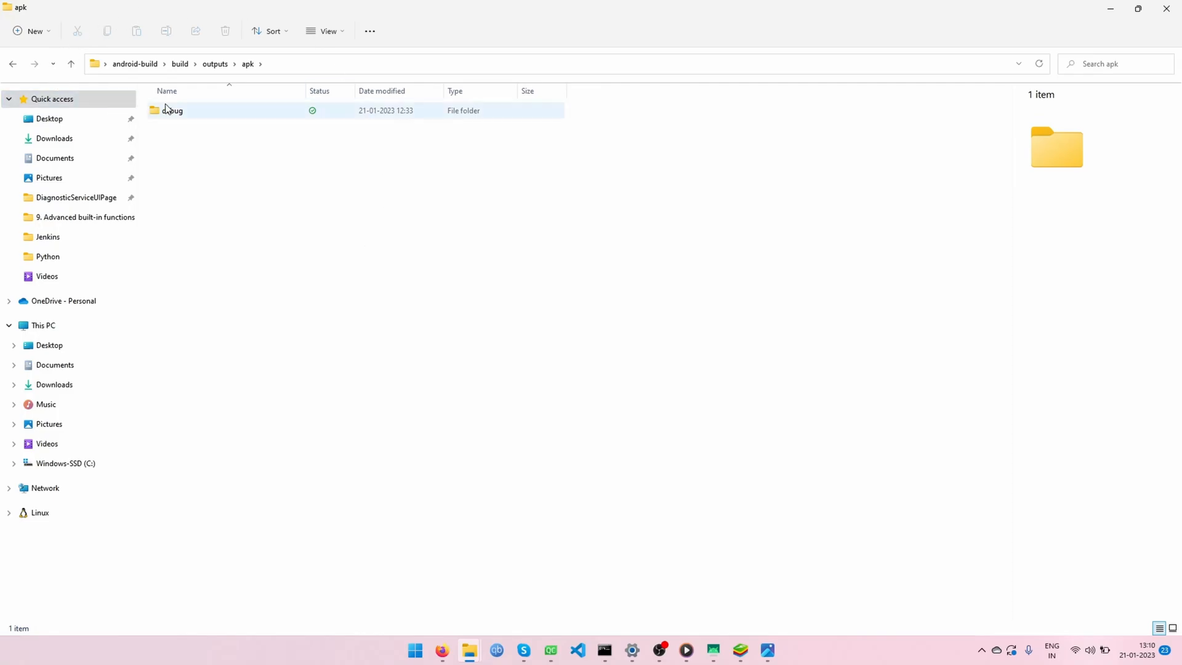
double_click(172, 110)
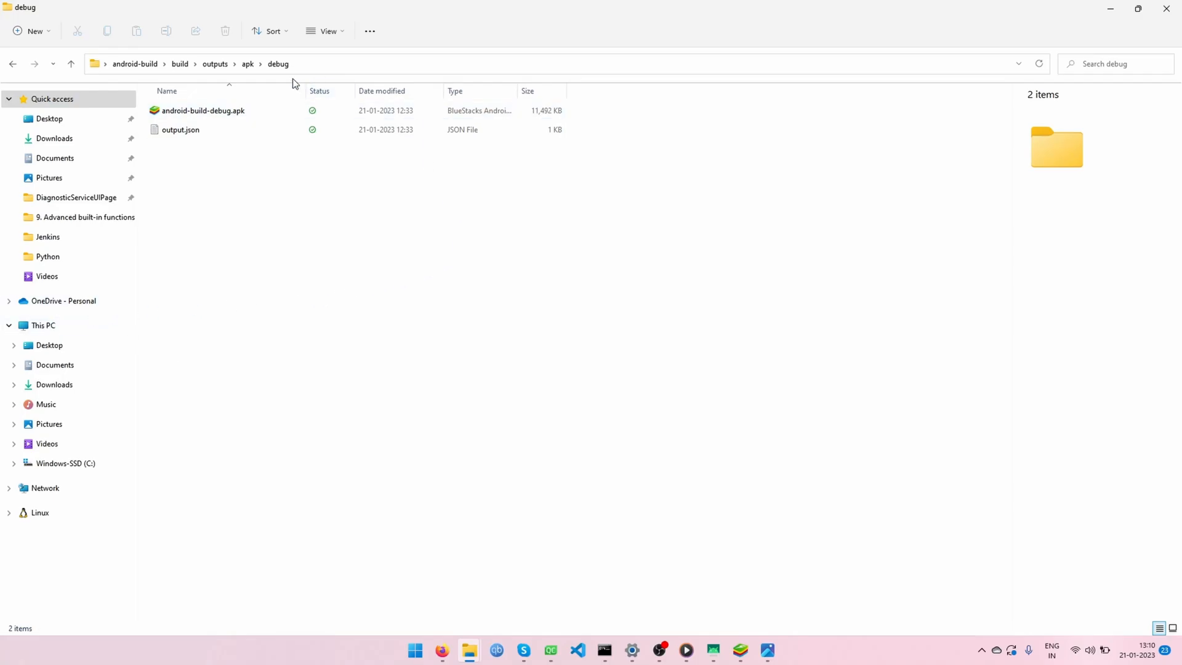
click(181, 129)
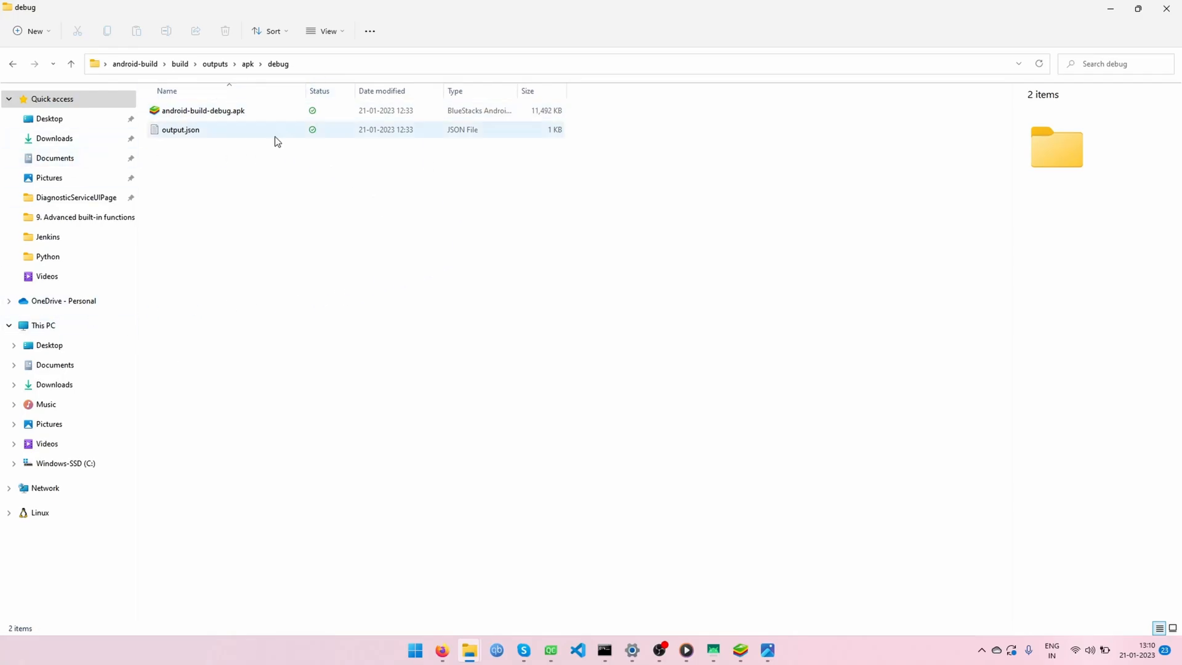
click(367, 236)
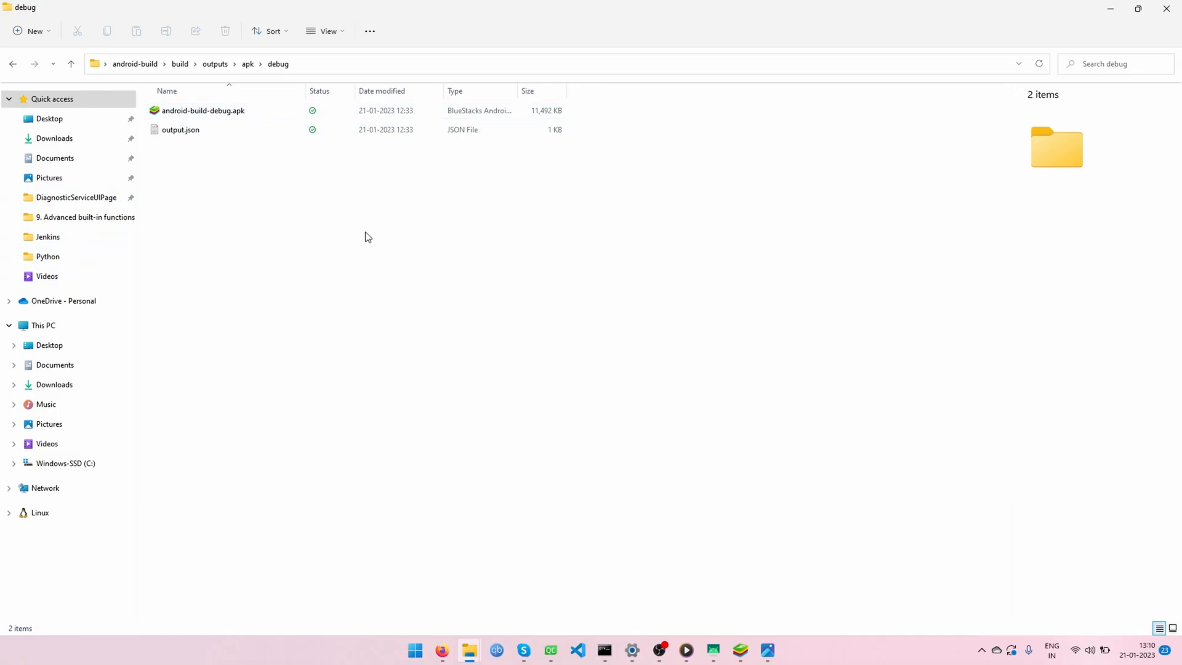
mouse_move(358, 330)
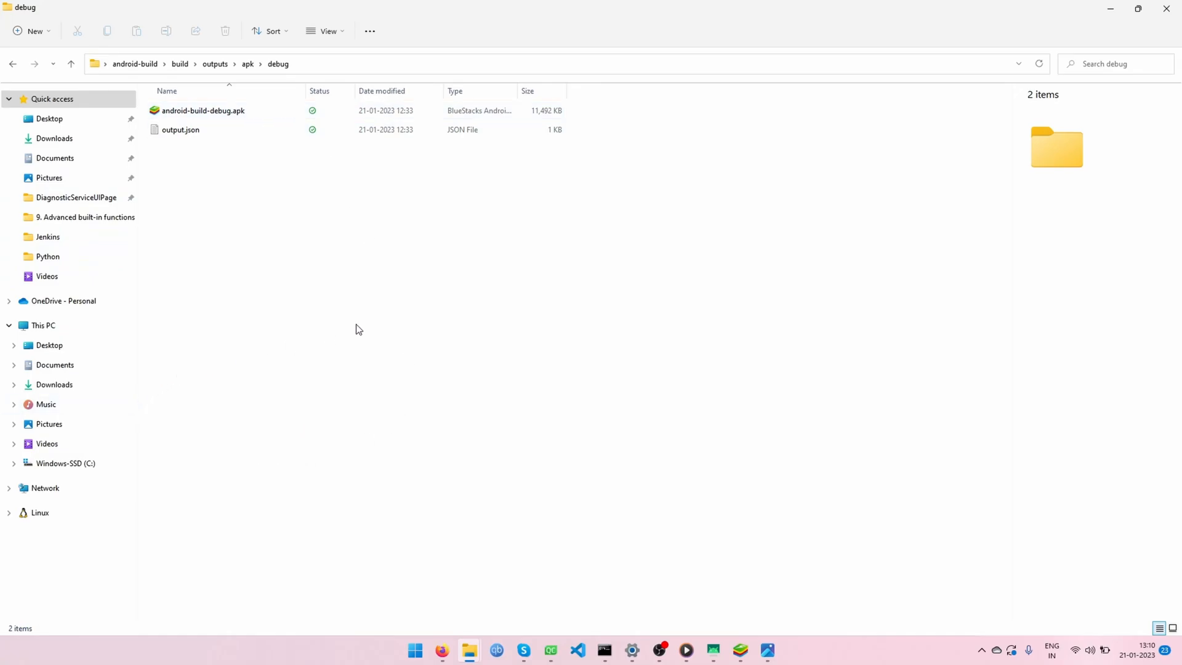
mouse_move(319, 274)
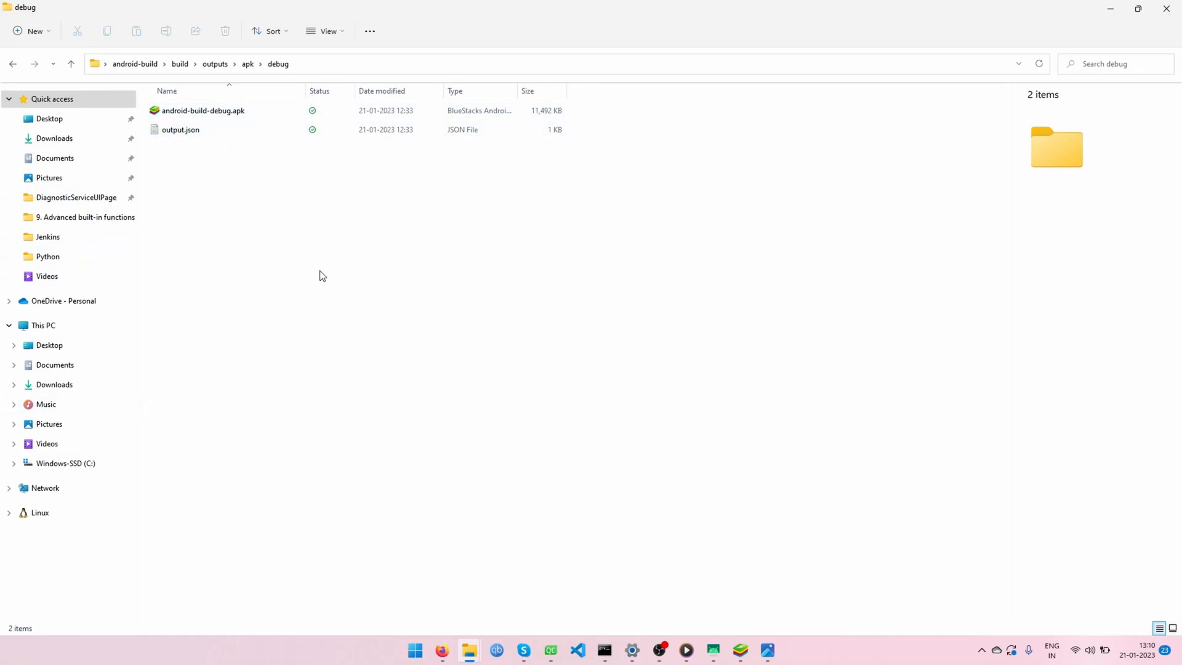